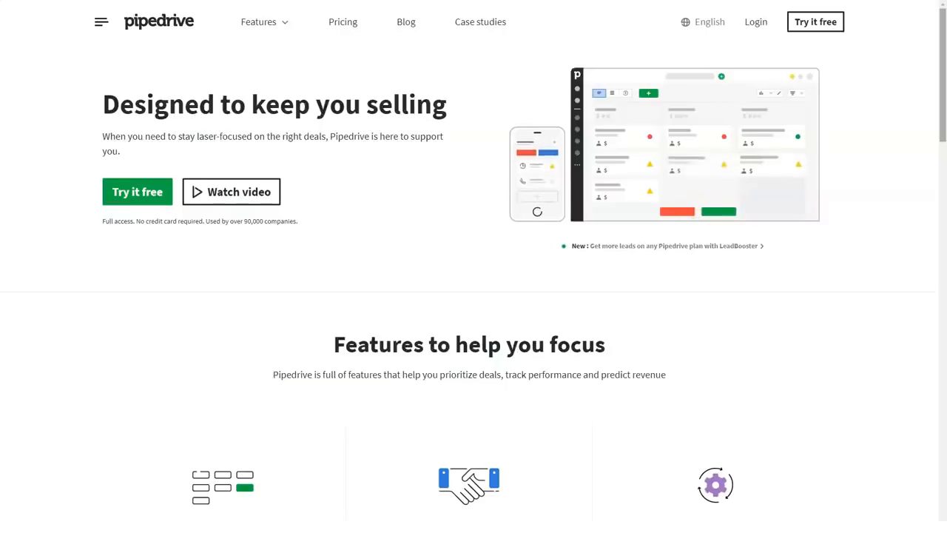
# Scroll the homepage past Features to help you focus, CRM statistics and customer testimonials.
pyautogui.scroll(-3)
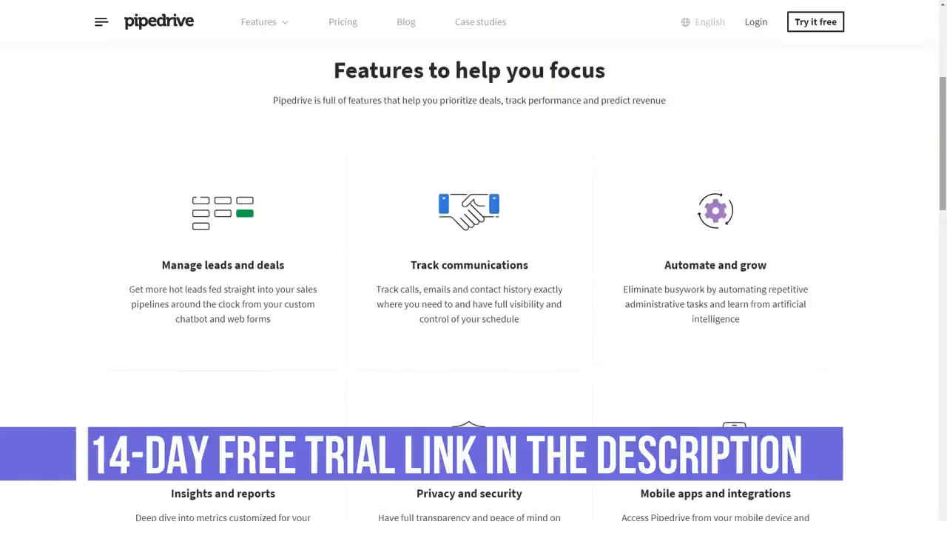
pyautogui.scroll(-3)
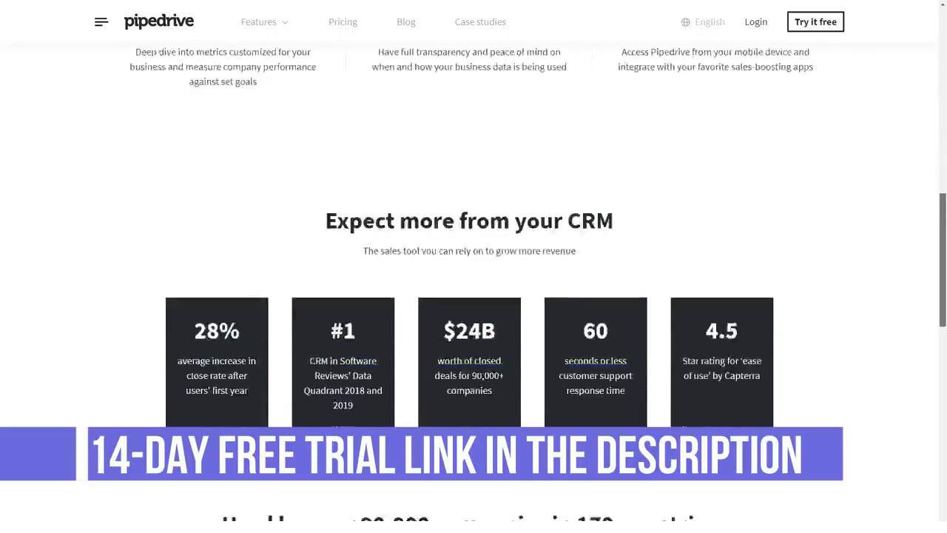
pyautogui.scroll(-3)
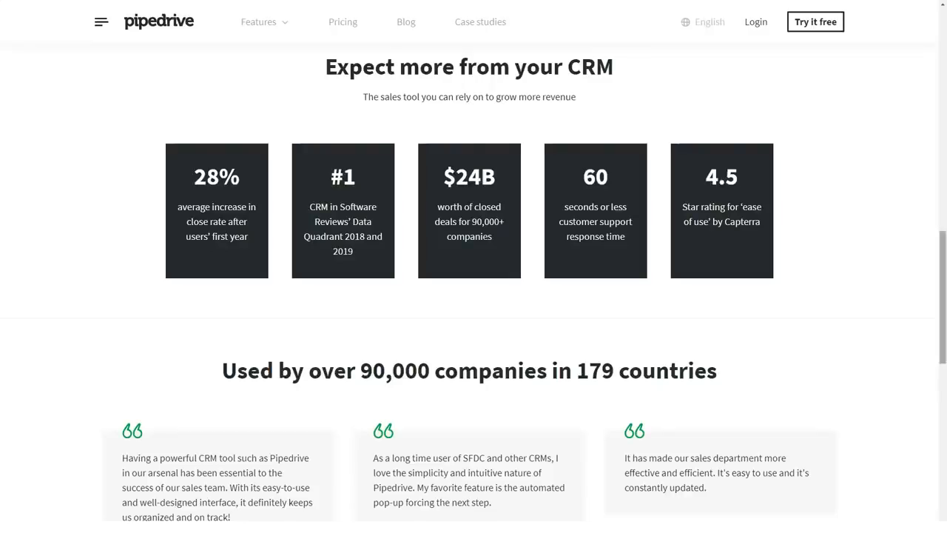
pyautogui.scroll(-3)
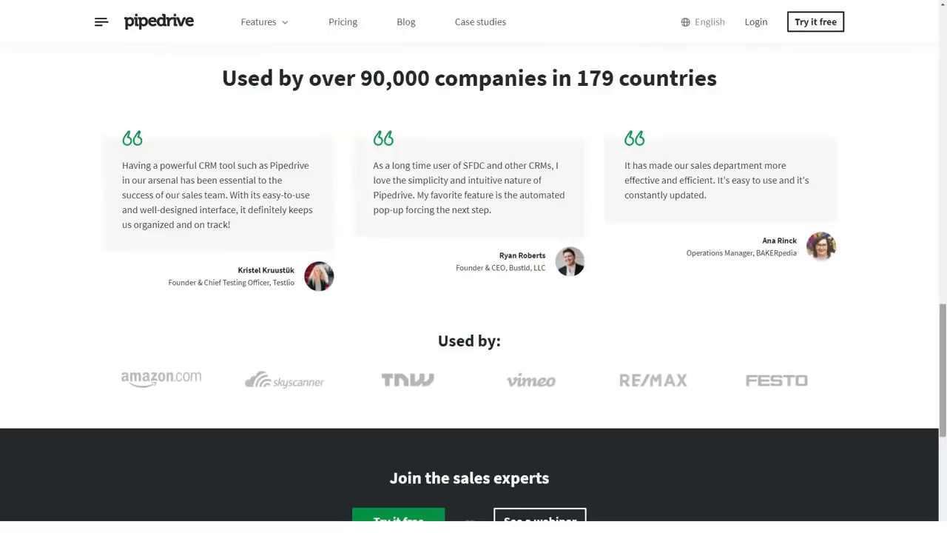
pyautogui.scroll(-3)
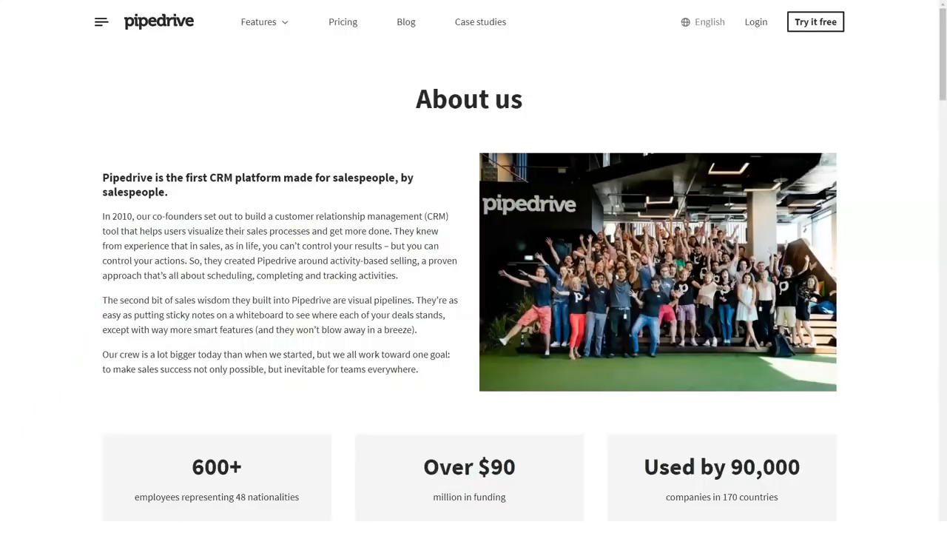
# Scroll the About us page through How it started, Get in touch and Join our team.
pyautogui.scroll(-3)
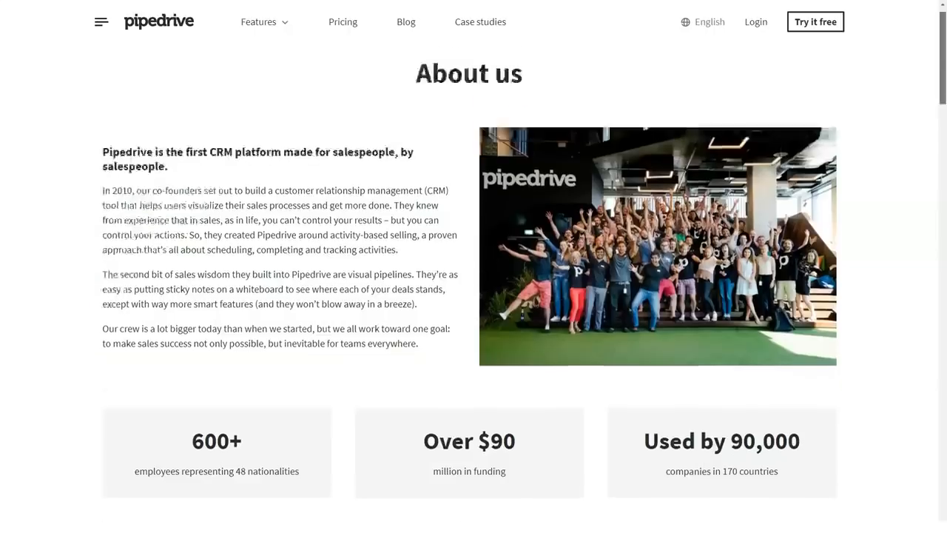
pyautogui.scroll(-3)
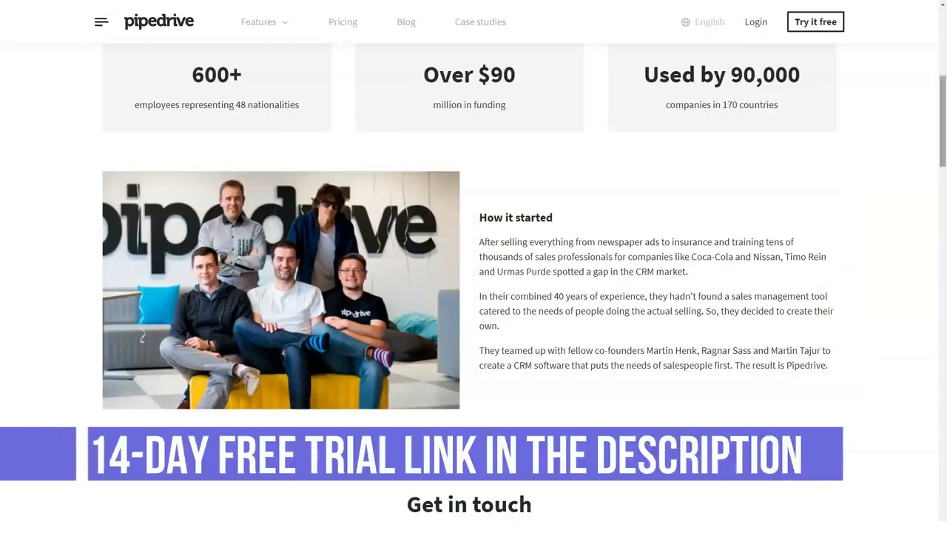
pyautogui.scroll(-3)
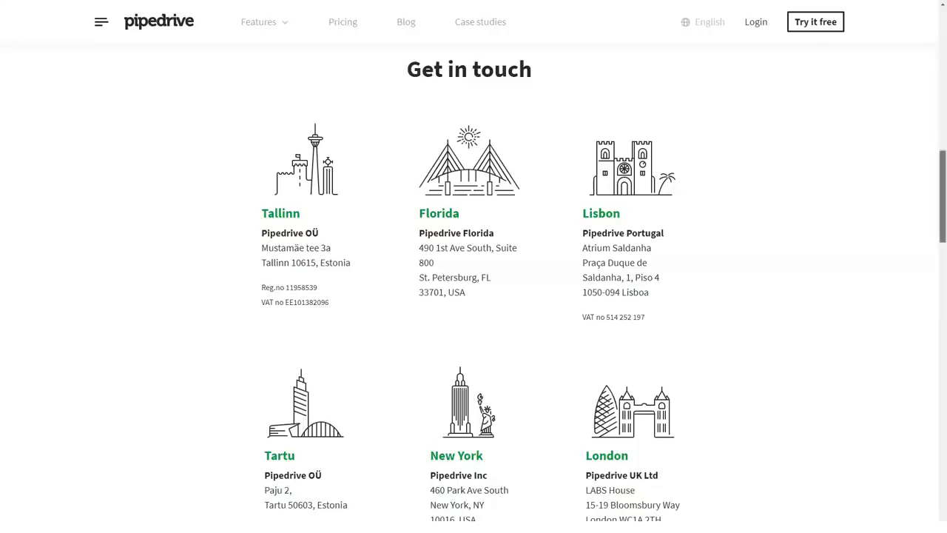
pyautogui.scroll(-3)
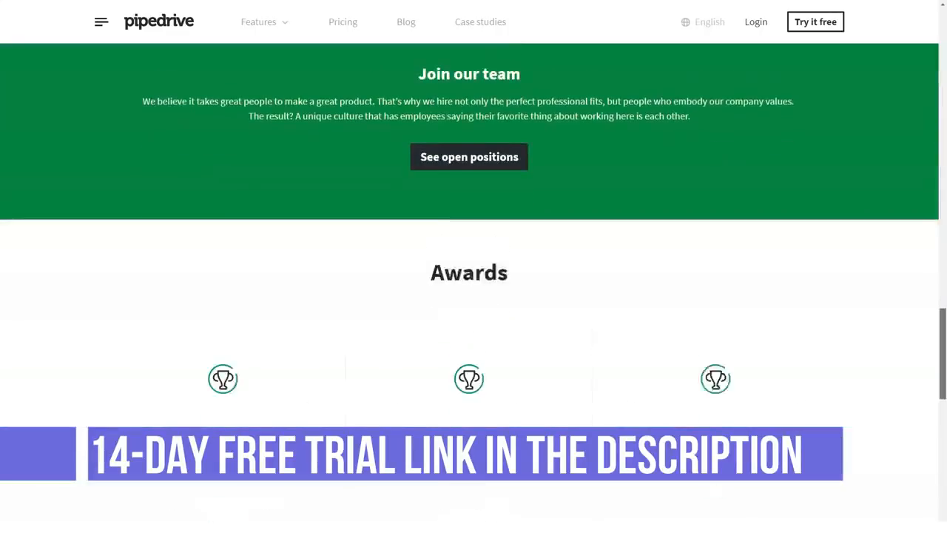
# Continue down through Awards and Need our logo to the page footer.
pyautogui.scroll(-3)
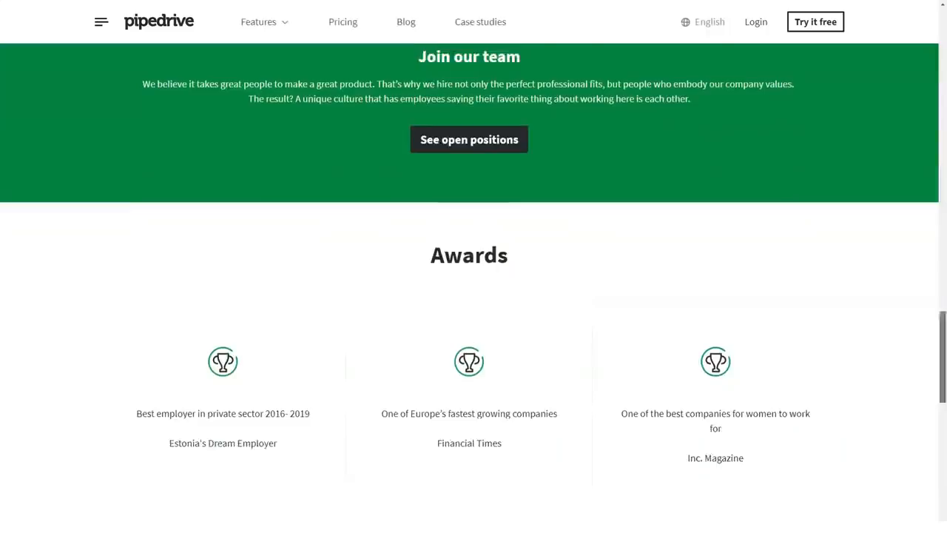
pyautogui.scroll(-3)
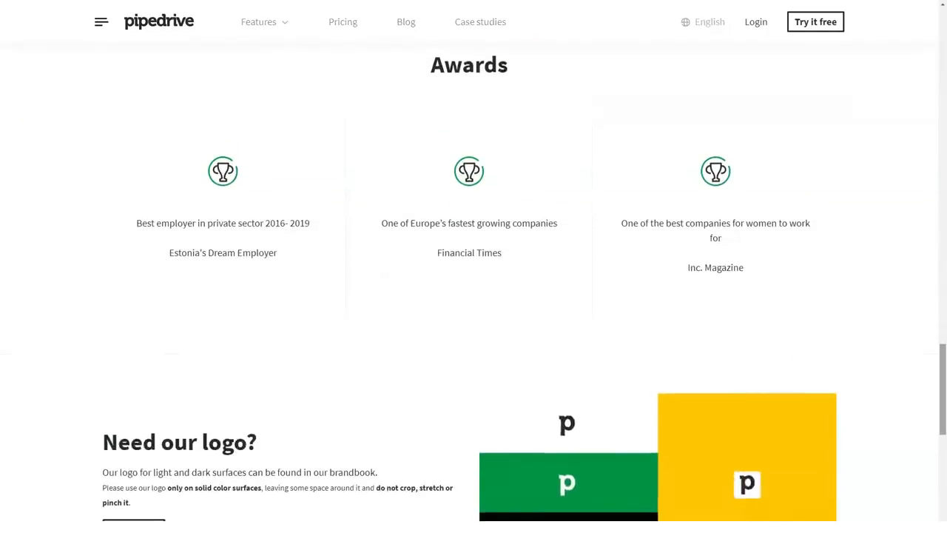
pyautogui.scroll(-3)
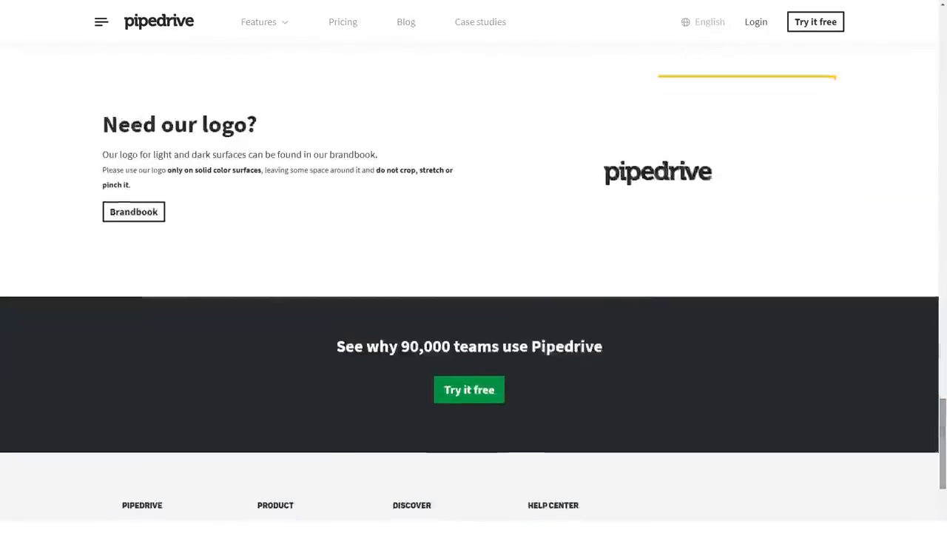
pyautogui.scroll(-3)
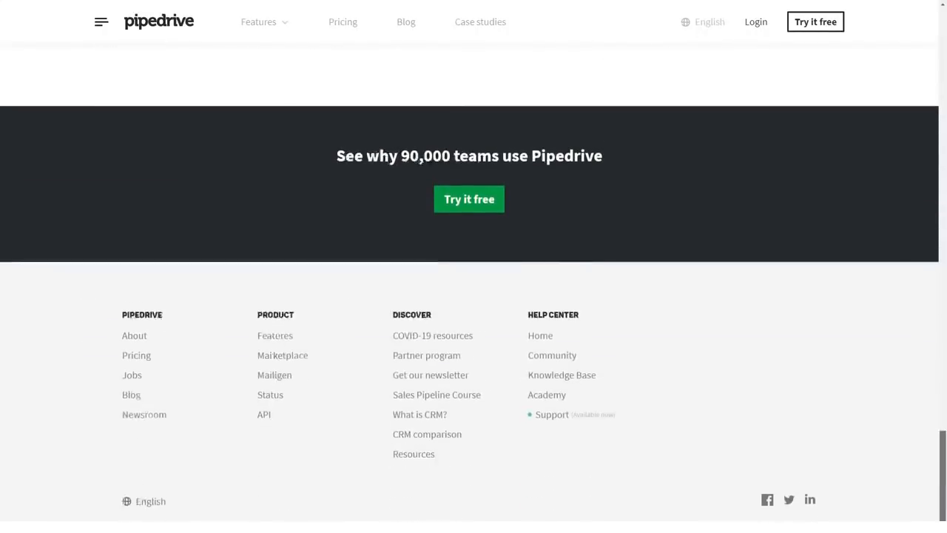
# Scroll the Features page to the six main feature cards under Making sales more efficient.
pyautogui.scroll(3)
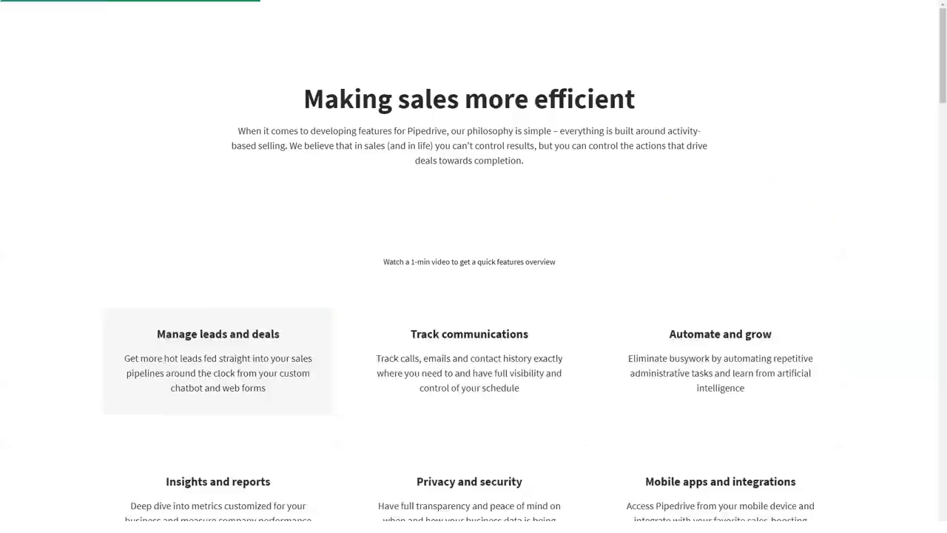
pyautogui.scroll(3)
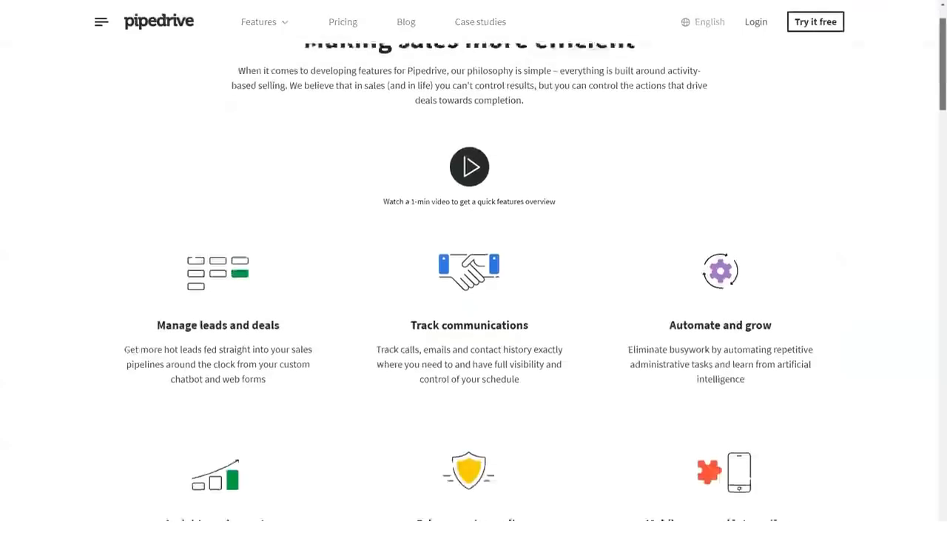
pyautogui.scroll(-3)
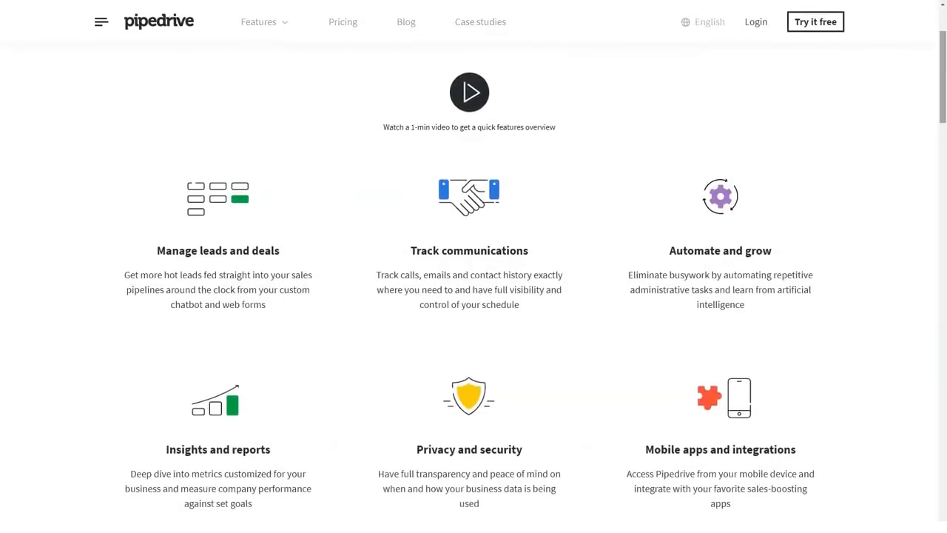
pyautogui.scroll(3)
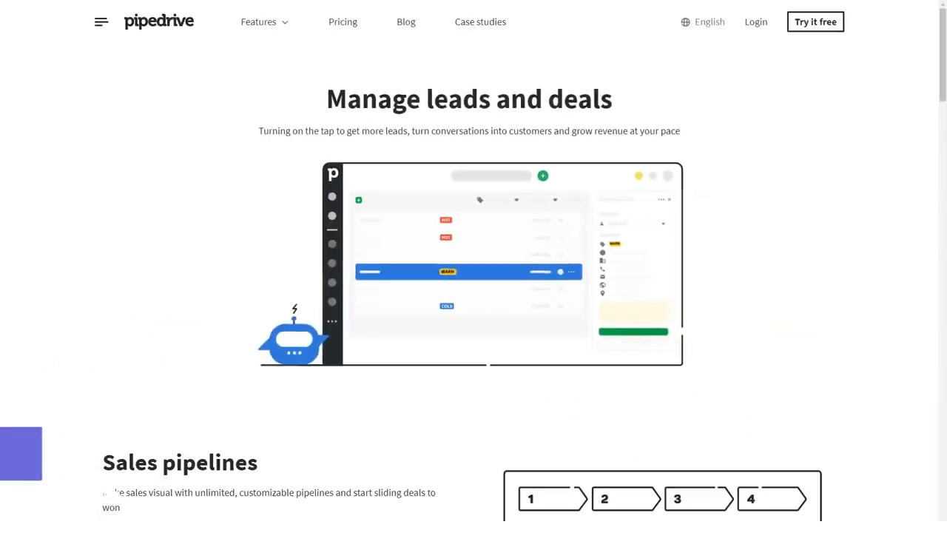
# Expand Visual pipelines, Custom fields and the leads-collection items on Manage leads and deals.
pyautogui.scroll(-3)
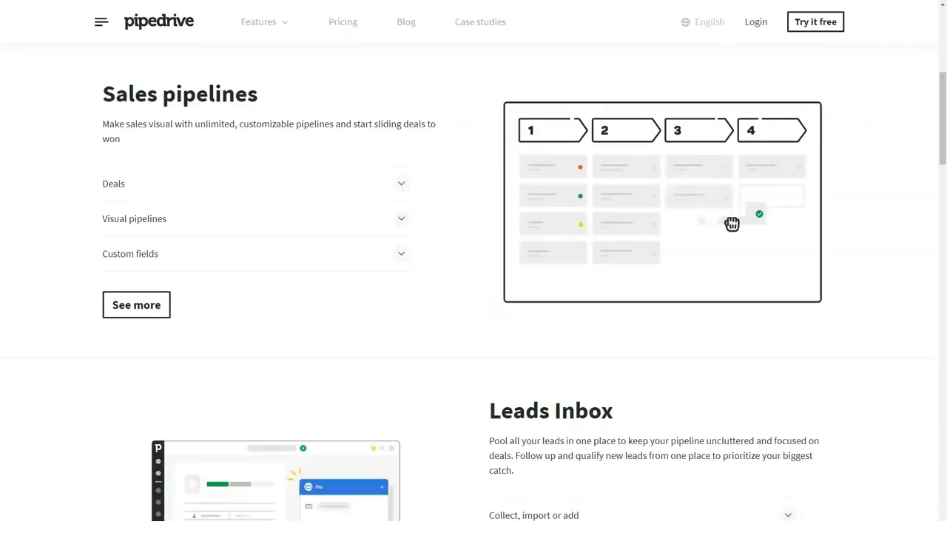
pyautogui.click(113, 183)
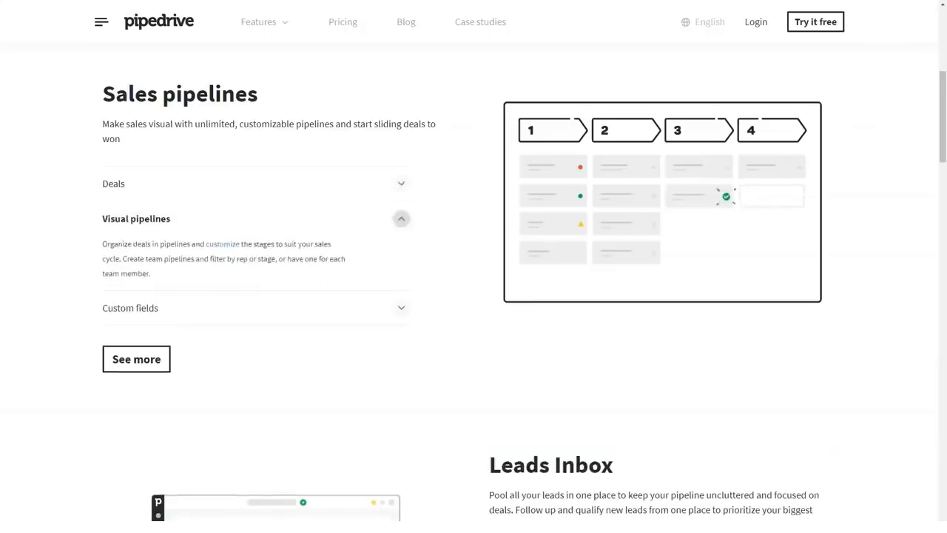
pyautogui.click(130, 308)
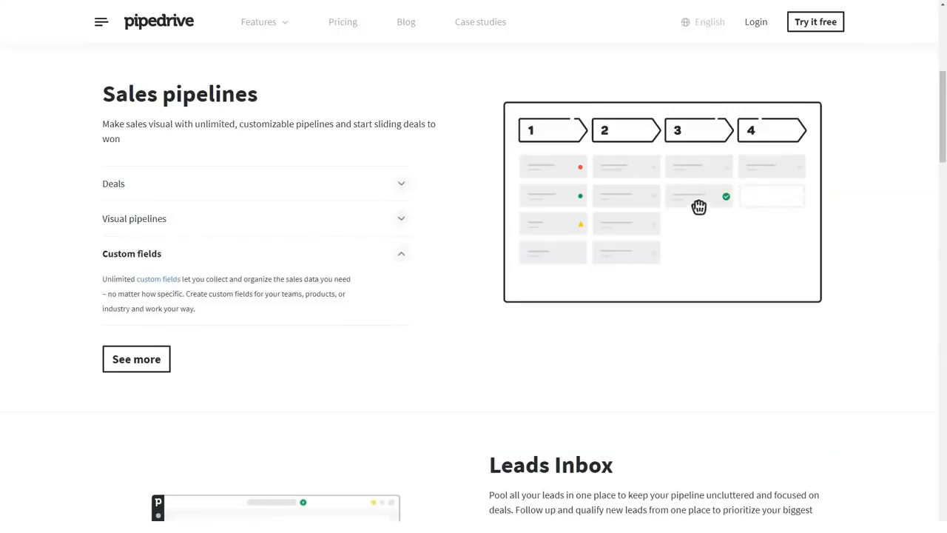
pyautogui.scroll(-3)
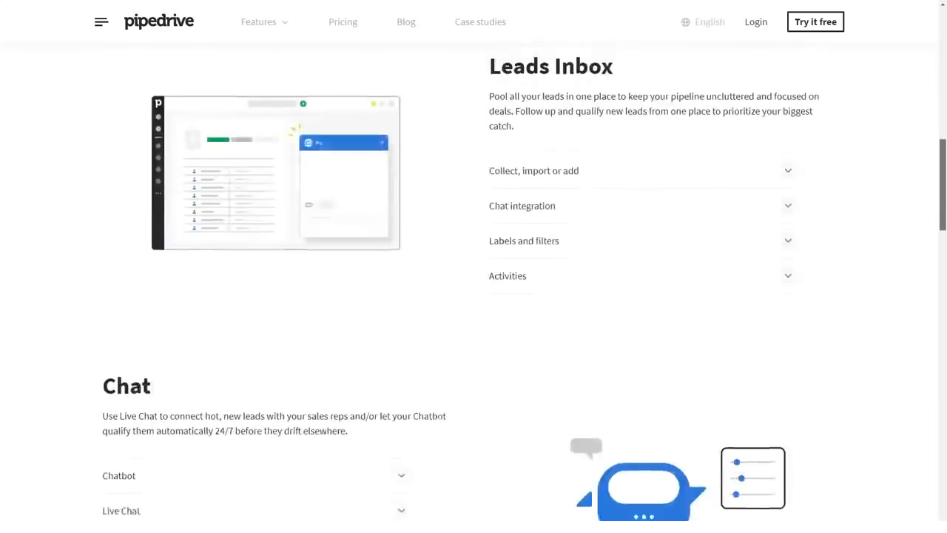
pyautogui.click(532, 170)
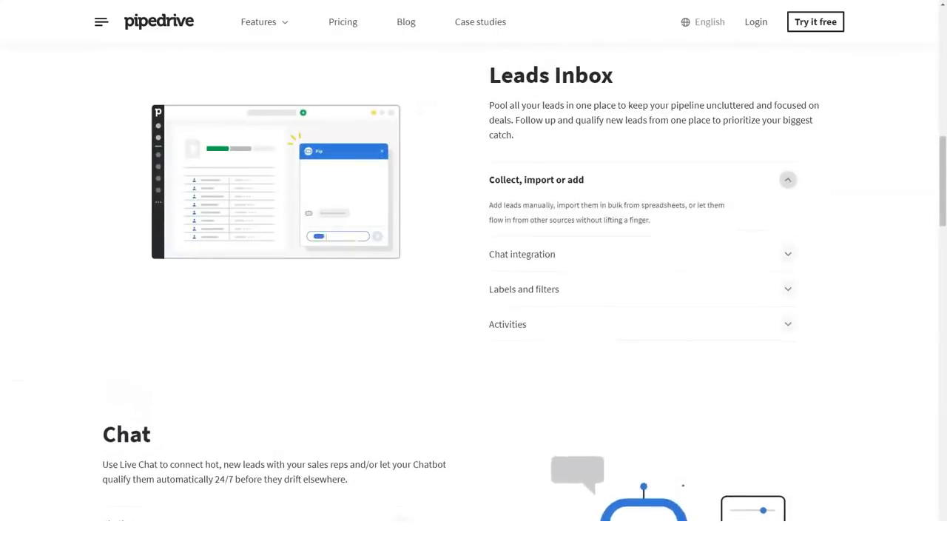
pyautogui.click(521, 255)
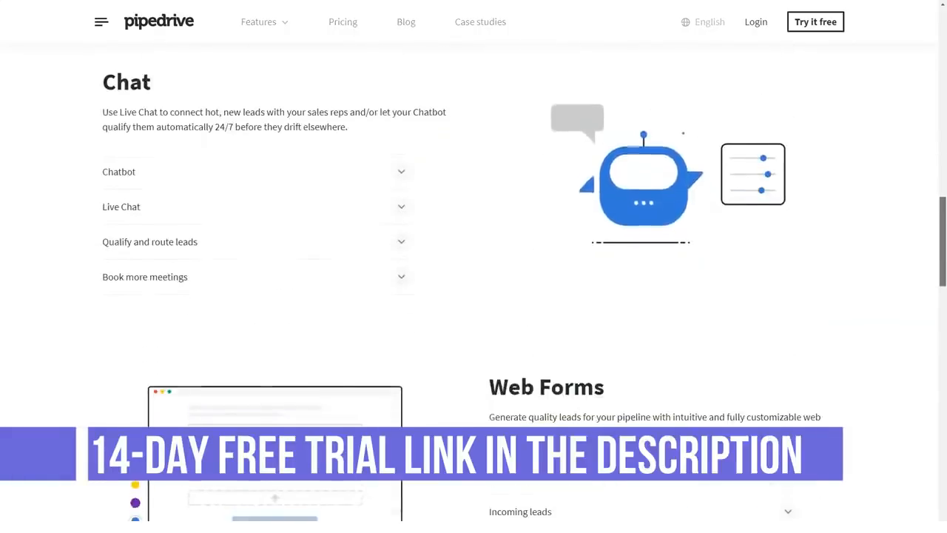
# Expand Chatbot, lead qualifying and routing, Embed web forms and Required fields explanations.
pyautogui.click(400, 171)
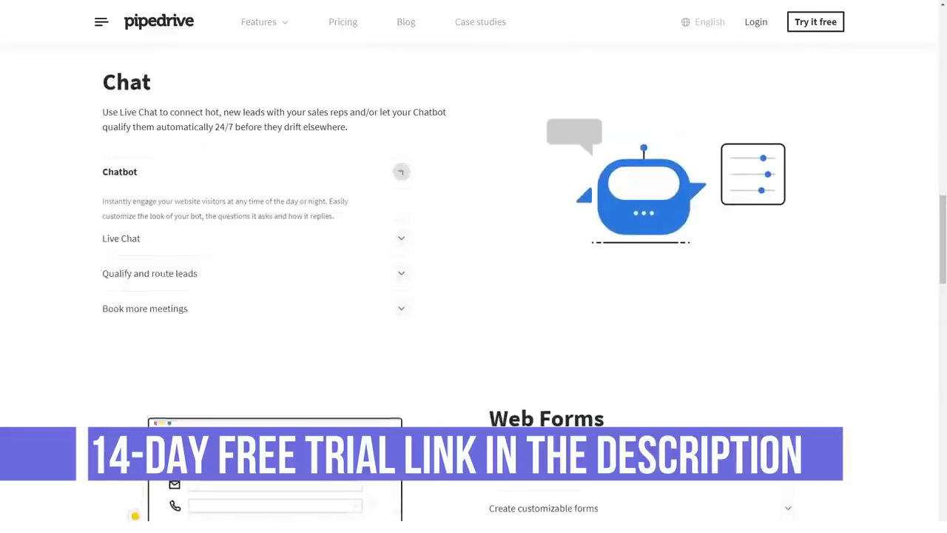
pyautogui.click(121, 238)
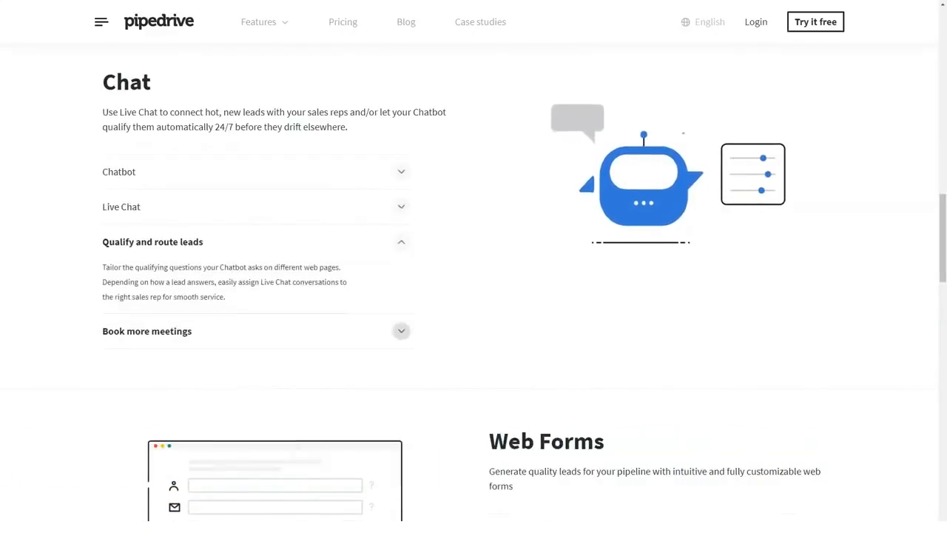
pyautogui.scroll(-3)
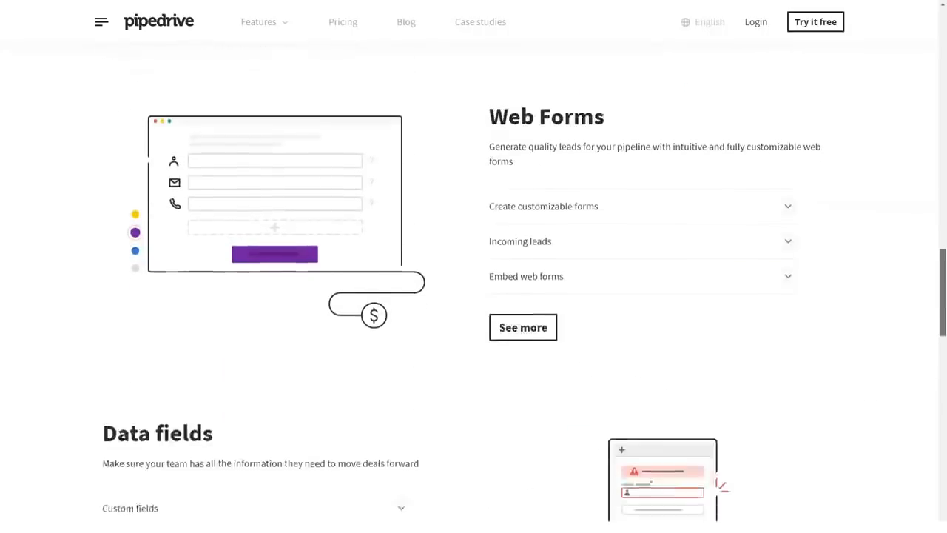
pyautogui.click(543, 206)
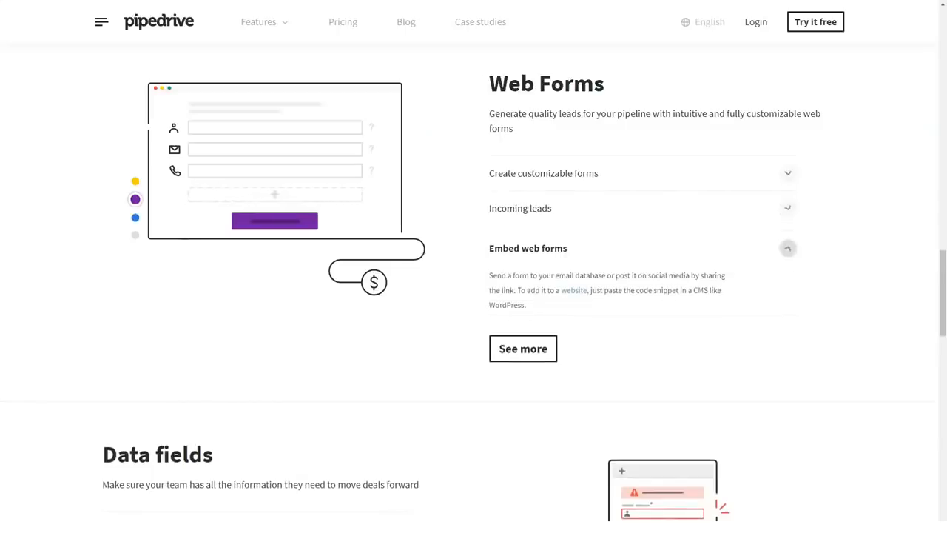
pyautogui.scroll(-3)
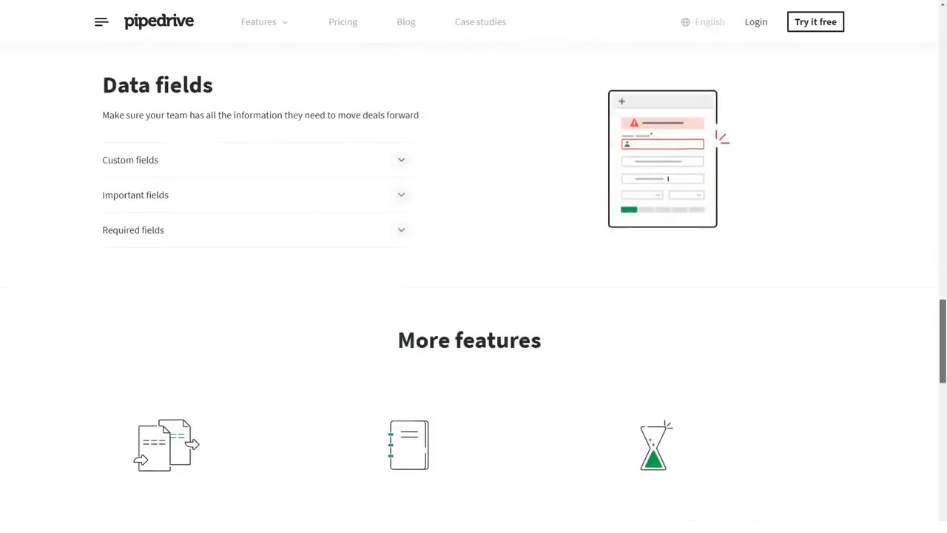
pyautogui.click(132, 159)
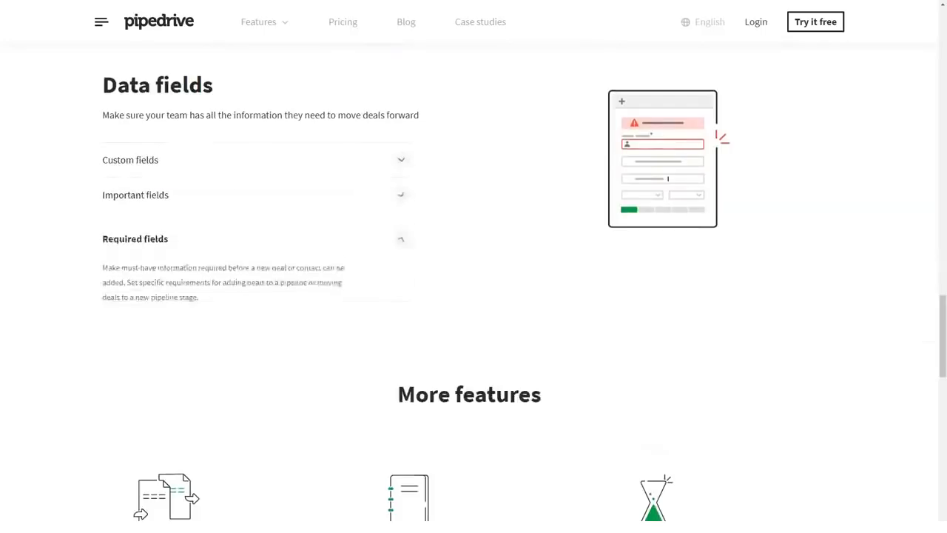
# Scroll to the page end and move on to the Track communications page.
pyautogui.scroll(-3)
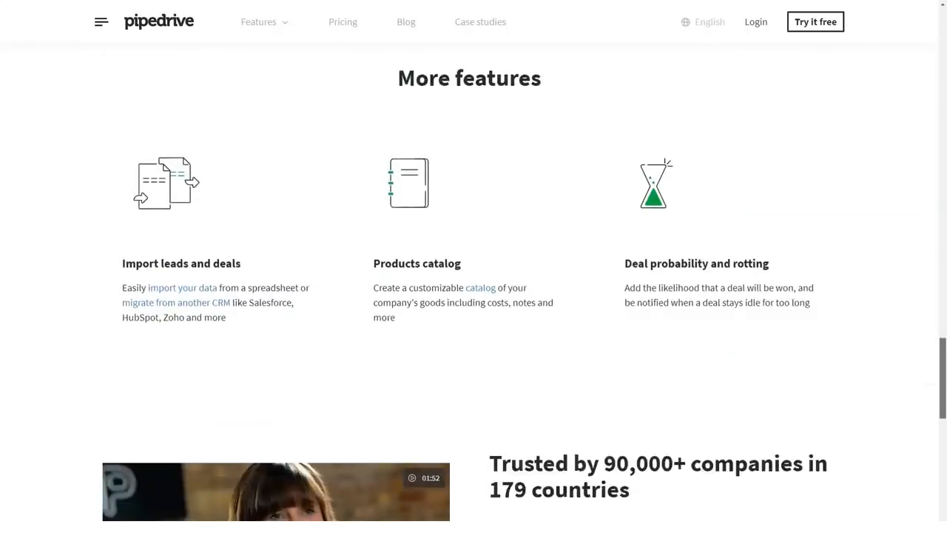
pyautogui.scroll(-3)
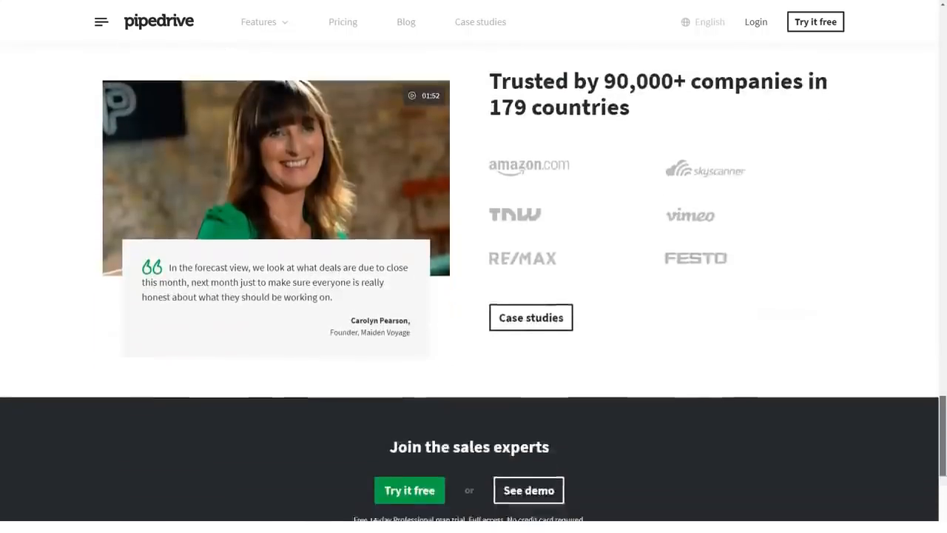
pyautogui.click(258, 22)
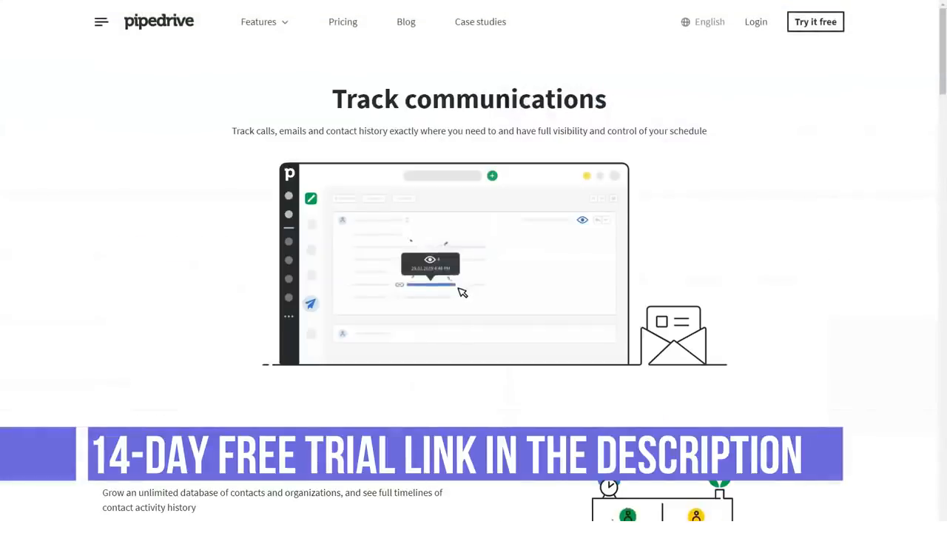
# Expand Contacts, Contacts Timeline, Email sync and Open and click tracking explanations.
pyautogui.scroll(-3)
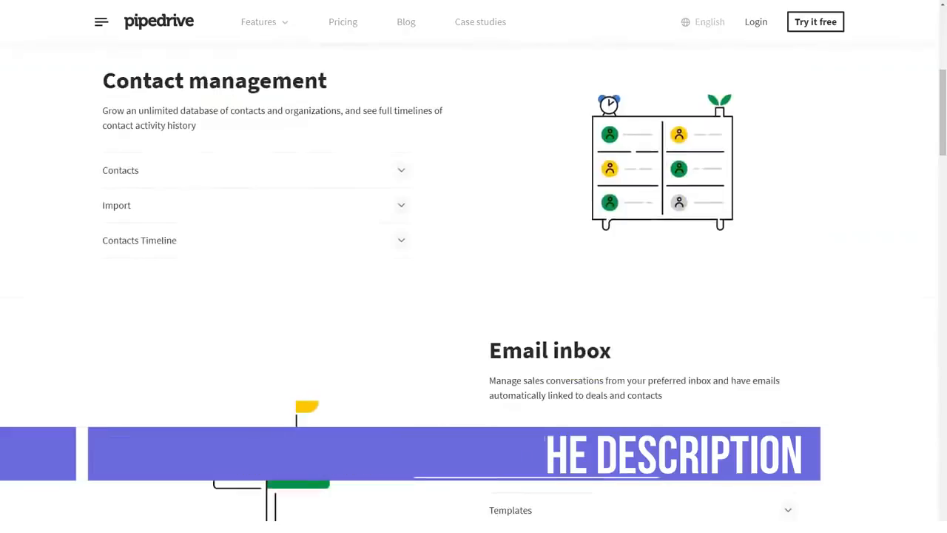
pyautogui.click(120, 170)
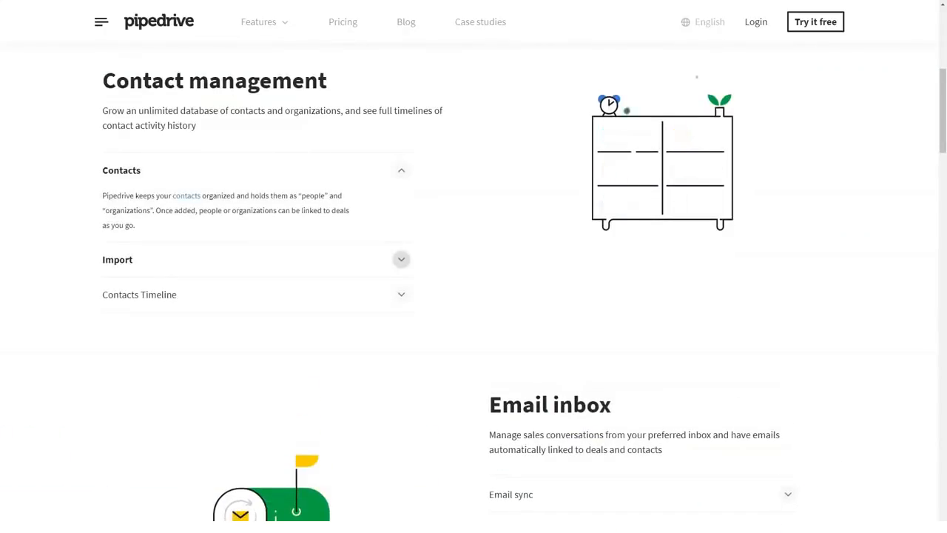
pyautogui.click(140, 293)
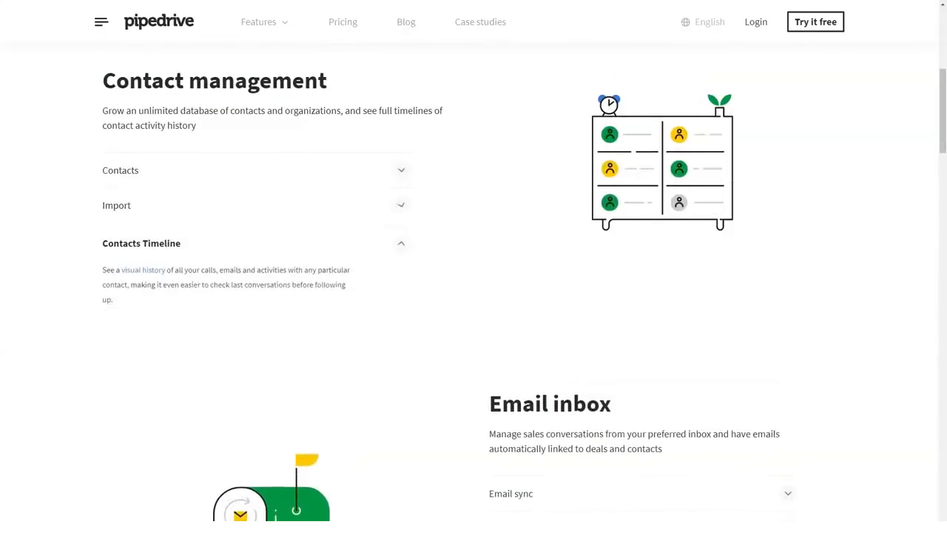
pyautogui.scroll(-3)
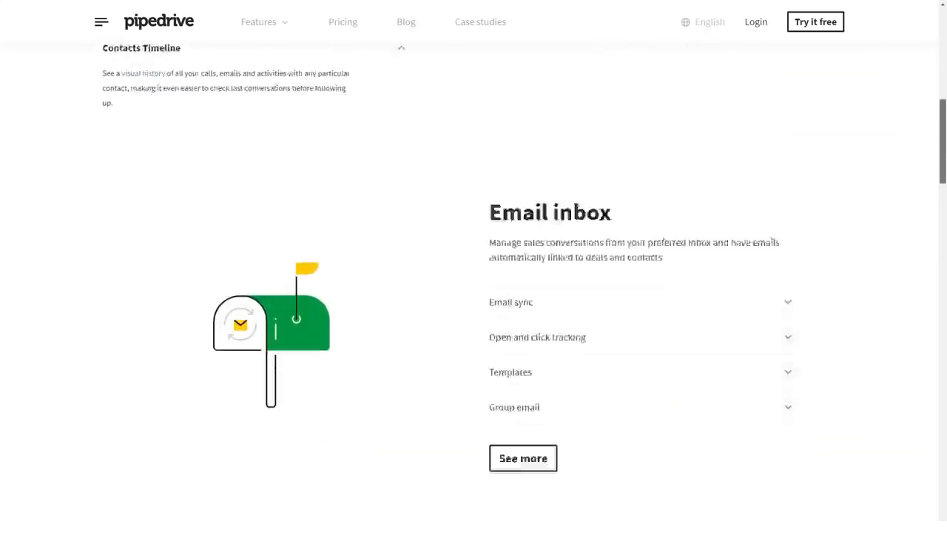
pyautogui.scroll(-3)
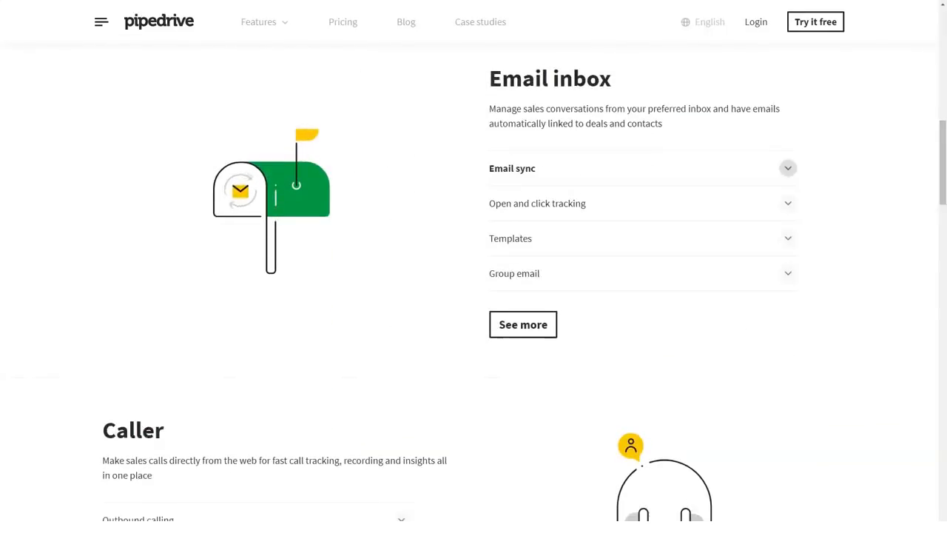
pyautogui.click(512, 168)
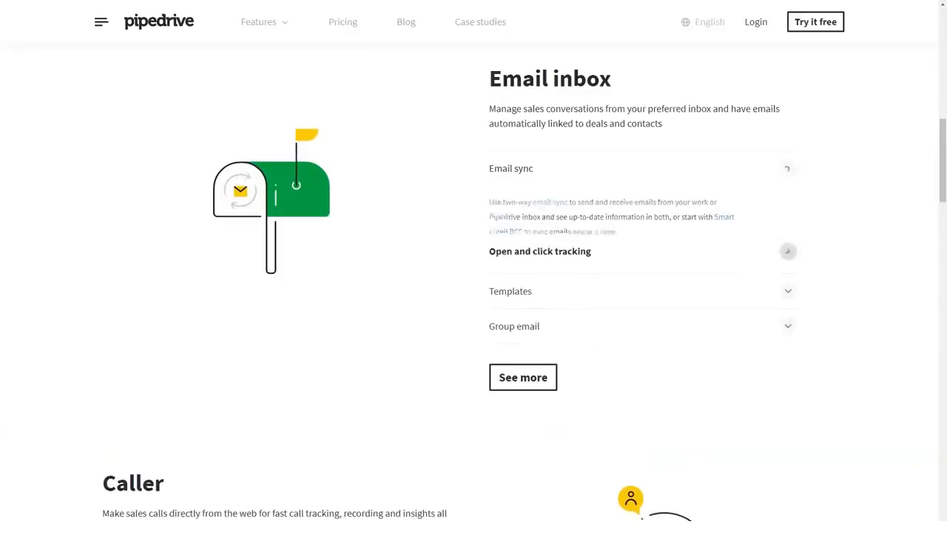
pyautogui.click(539, 252)
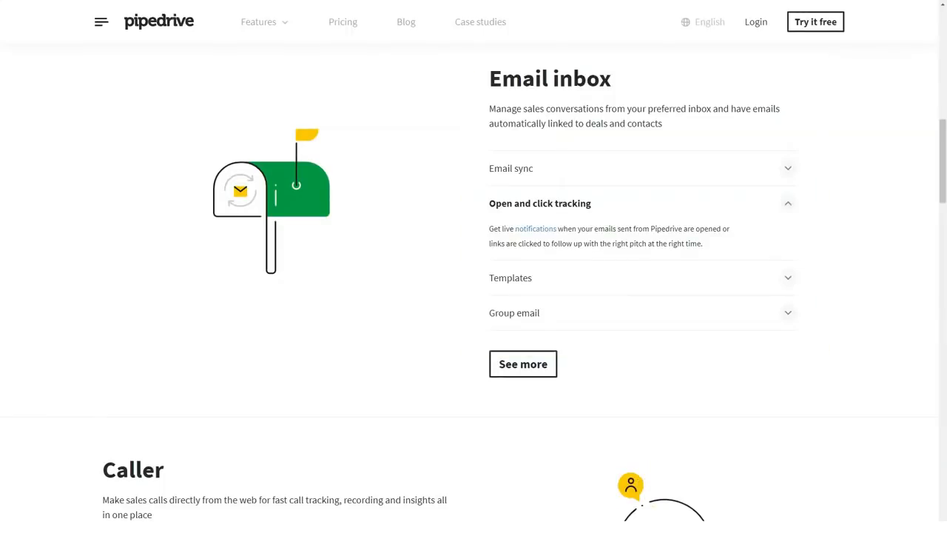
# Expand Call recording, then scroll through scheduler, activity calendar and Sales Docs to More features.
pyautogui.scroll(-3)
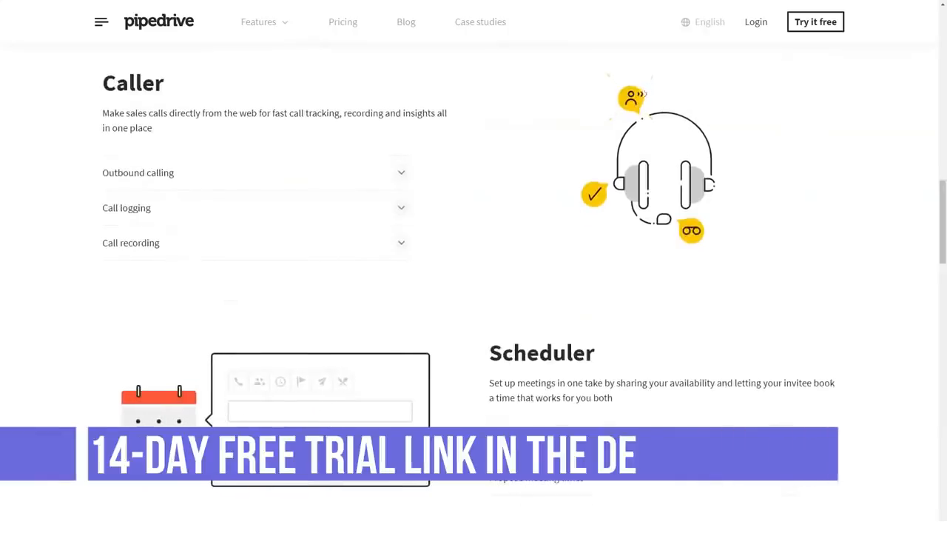
pyautogui.click(139, 172)
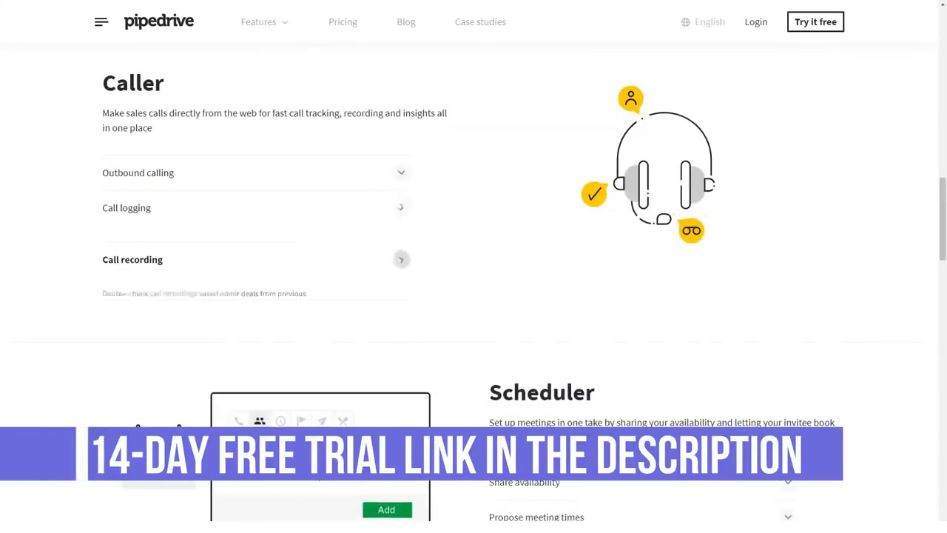
pyautogui.scroll(-3)
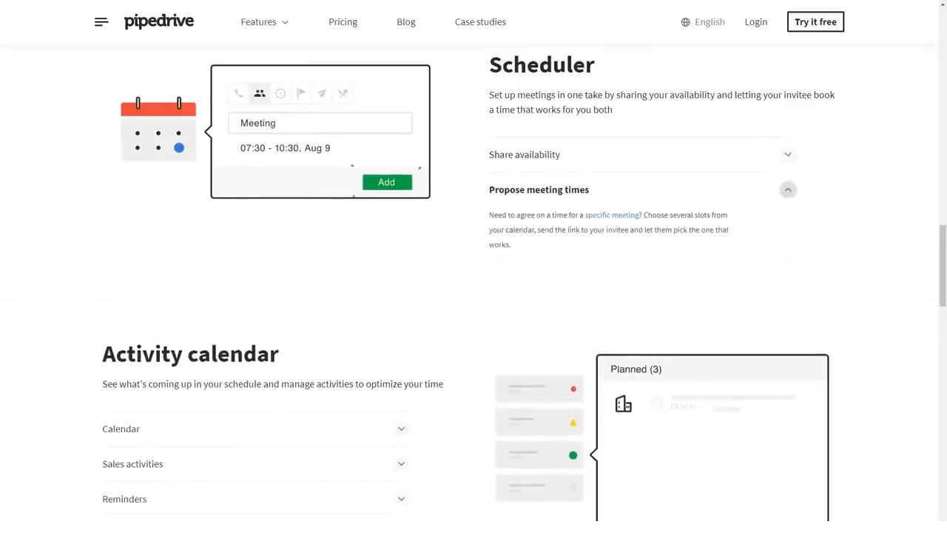
pyautogui.scroll(-3)
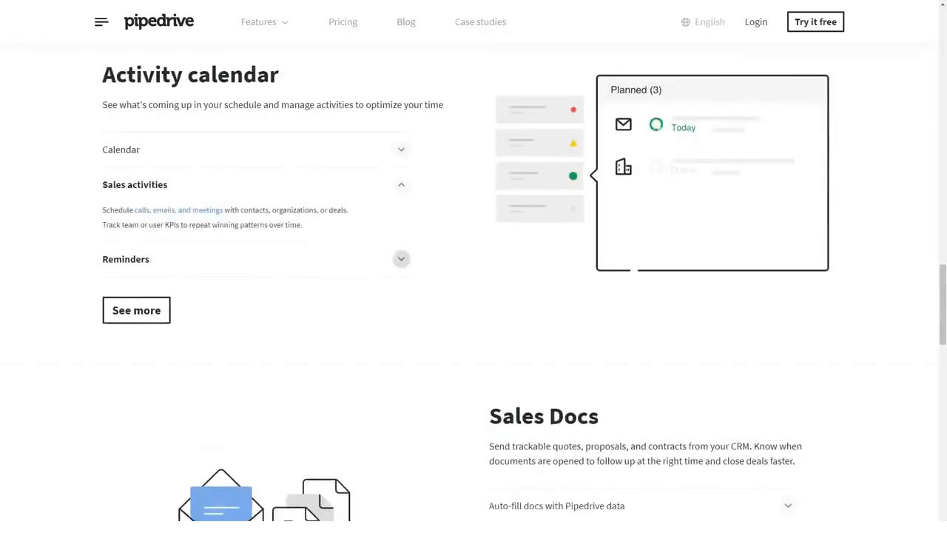
pyautogui.scroll(-3)
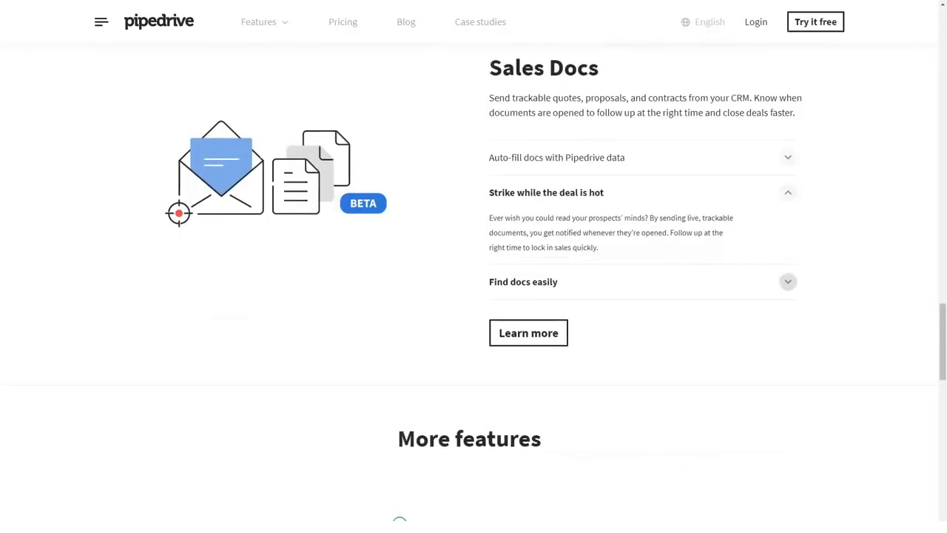
pyautogui.scroll(-3)
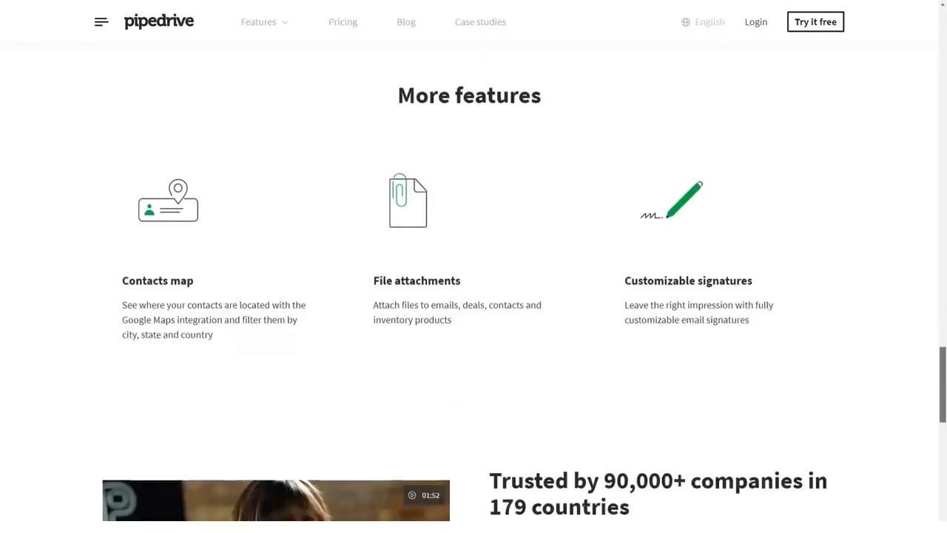
pyautogui.scroll(-3)
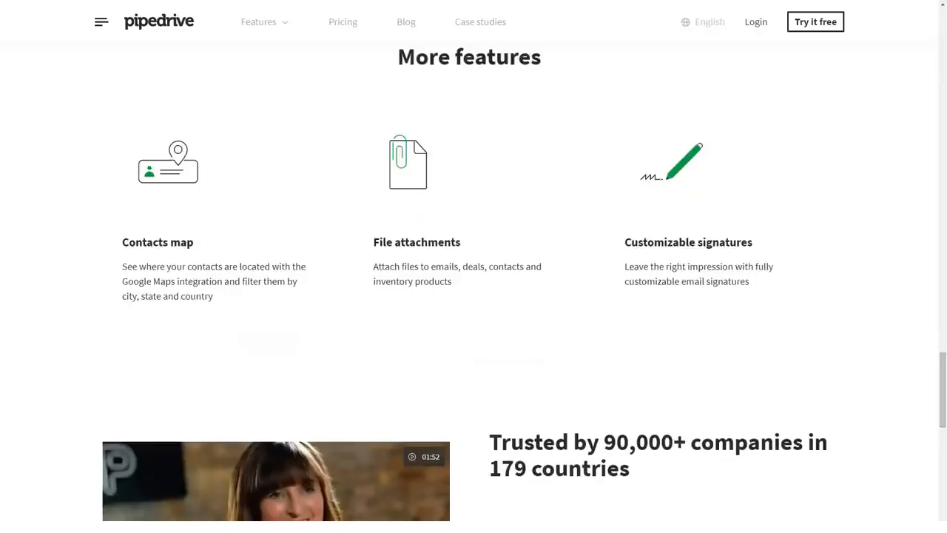
# Go to Automate and grow and scroll through Sales Assistant and Workflow automation.
pyautogui.click(257, 22)
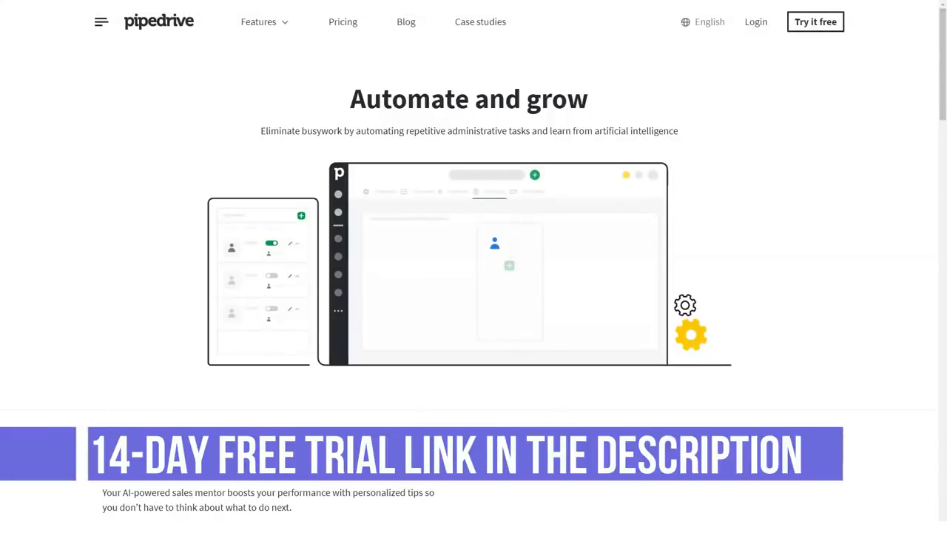
pyautogui.scroll(-3)
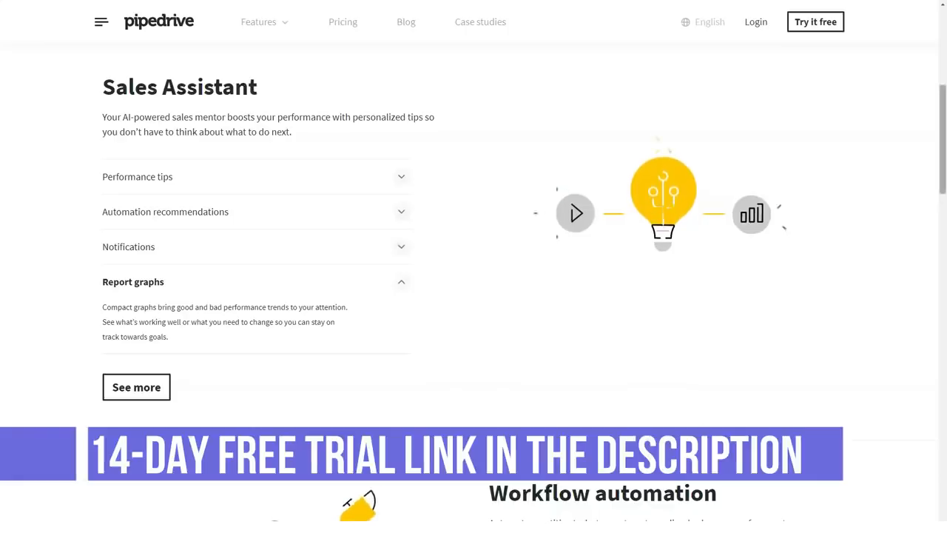
pyautogui.scroll(-3)
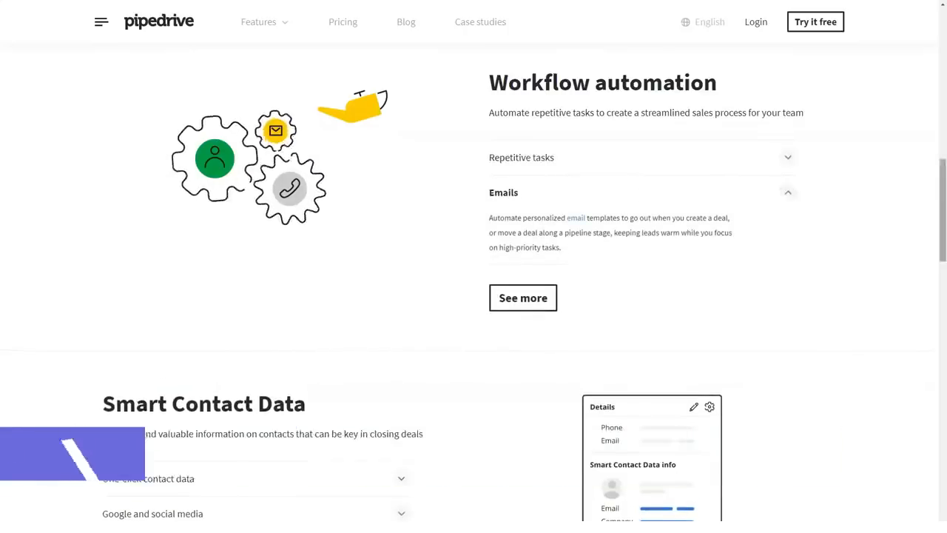
pyautogui.scroll(-3)
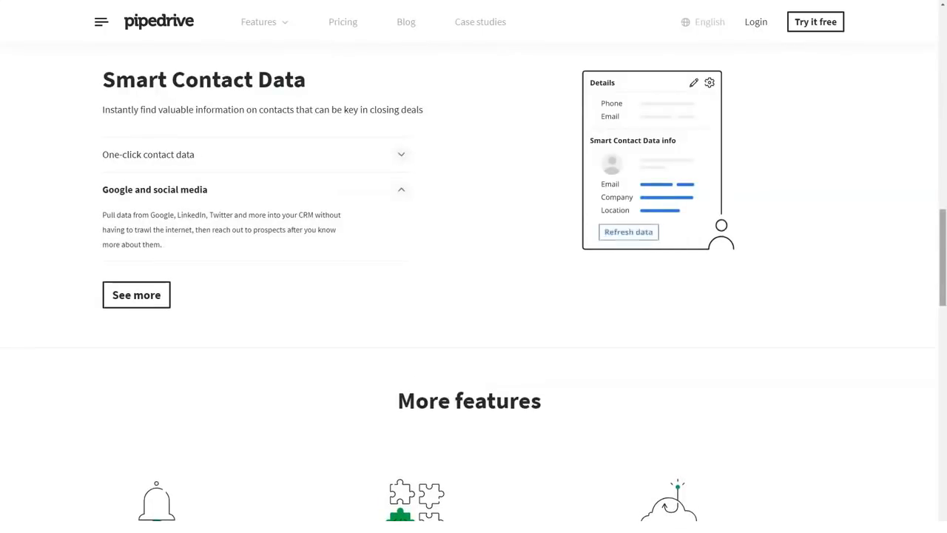
# Continue through Smart Contact Data and More features down to the testimonials.
pyautogui.scroll(-3)
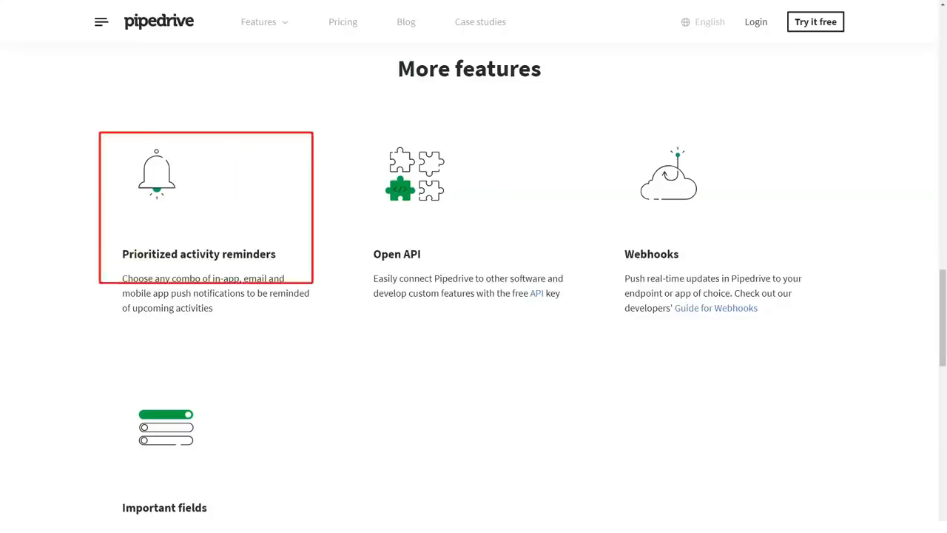
pyautogui.moveTo(663, 175)
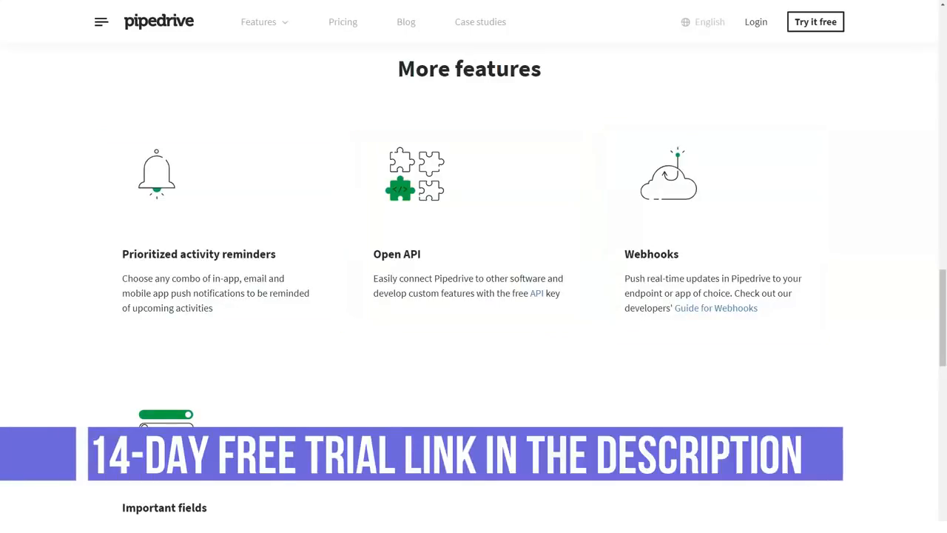
pyautogui.scroll(-3)
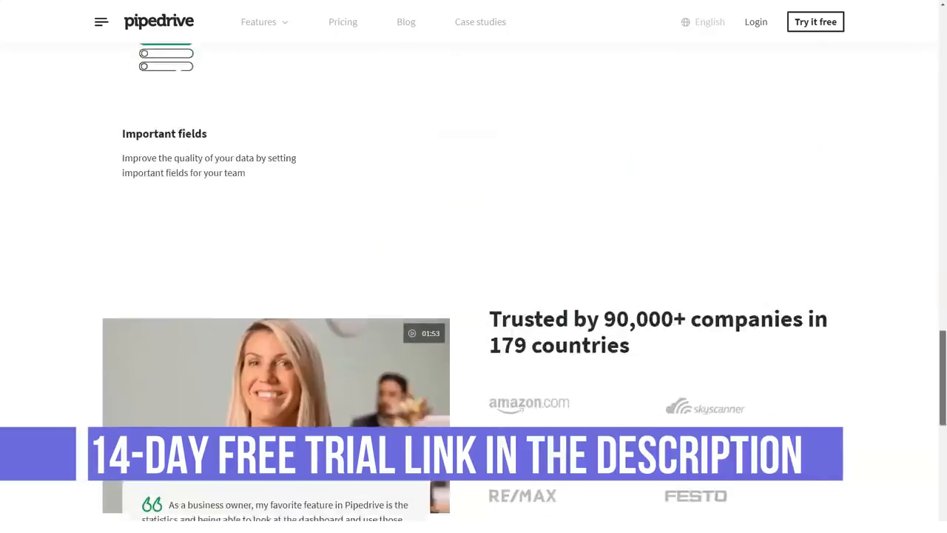
pyautogui.scroll(-3)
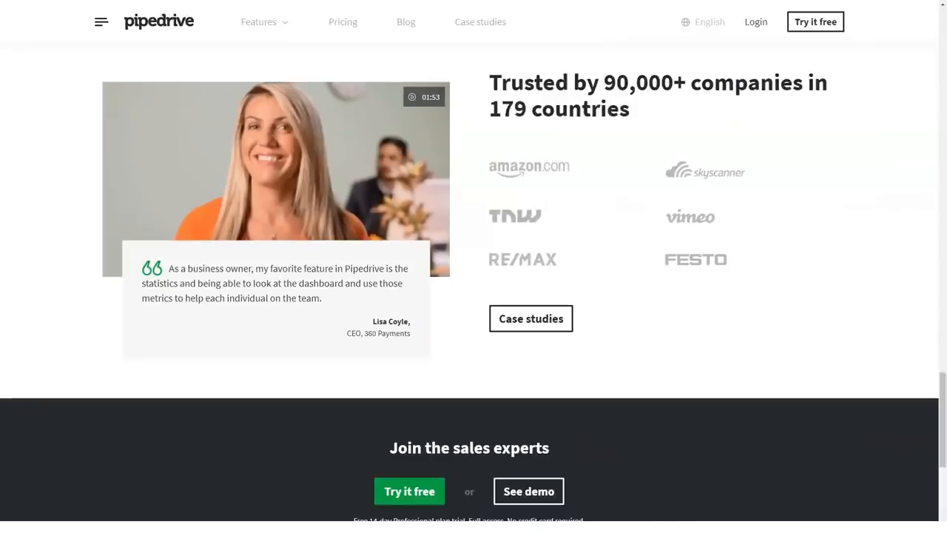
# From the features overview, go to Insights and reports and scroll to Interactive dashboards.
pyautogui.scroll(-3)
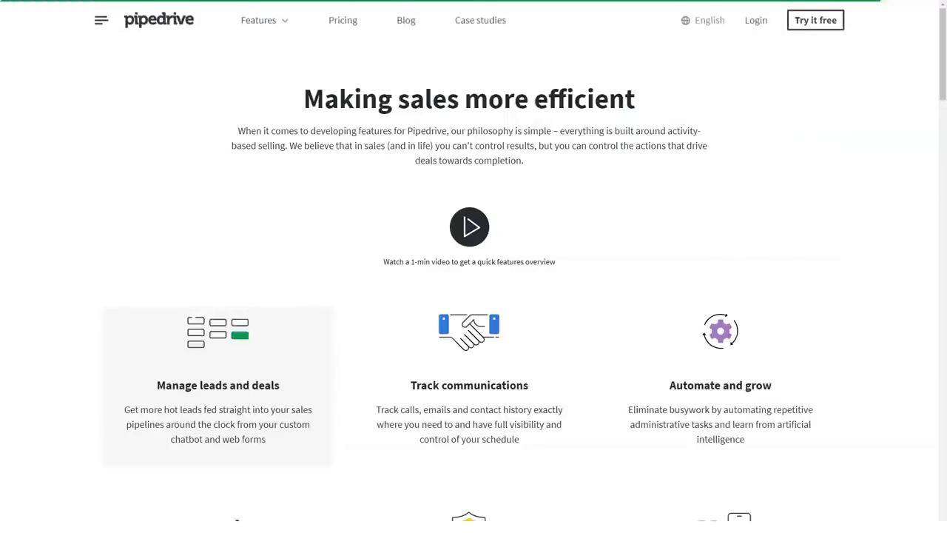
pyautogui.scroll(-3)
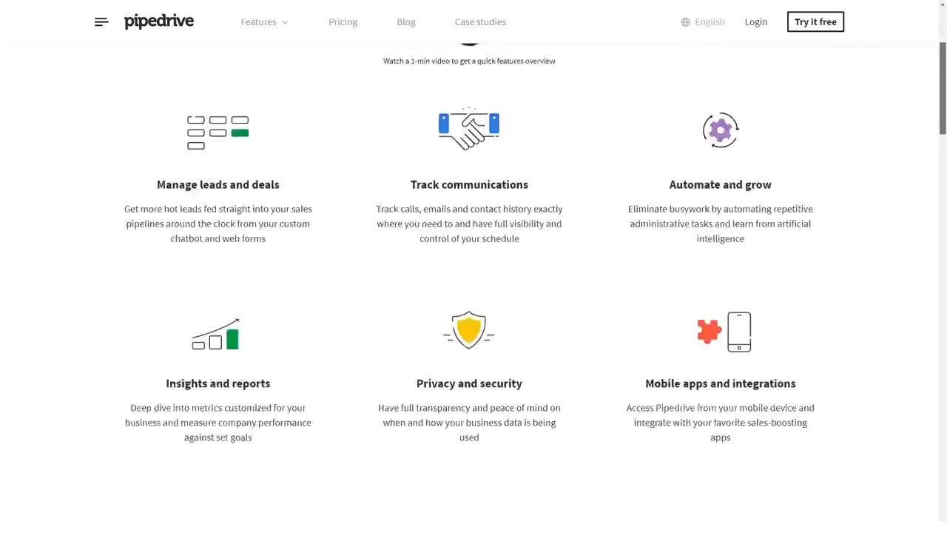
pyautogui.click(218, 382)
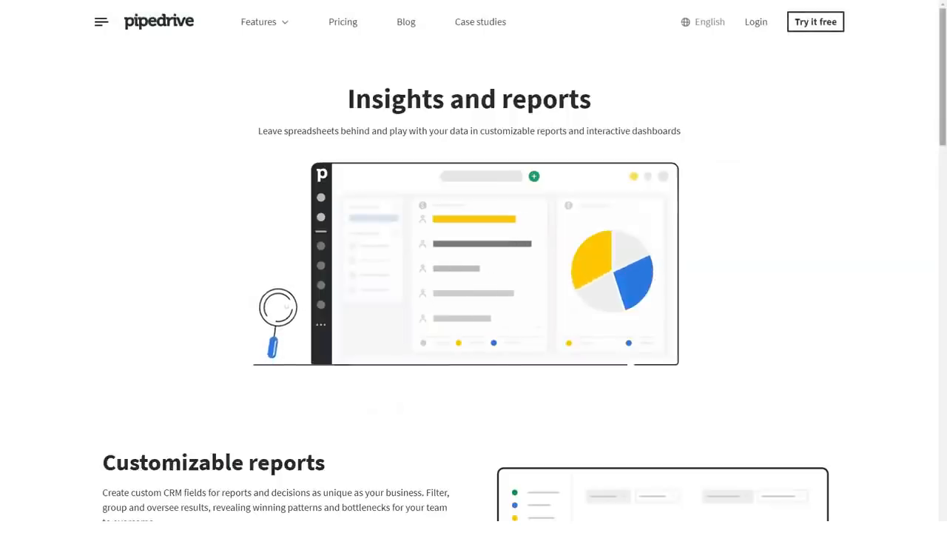
pyautogui.scroll(-3)
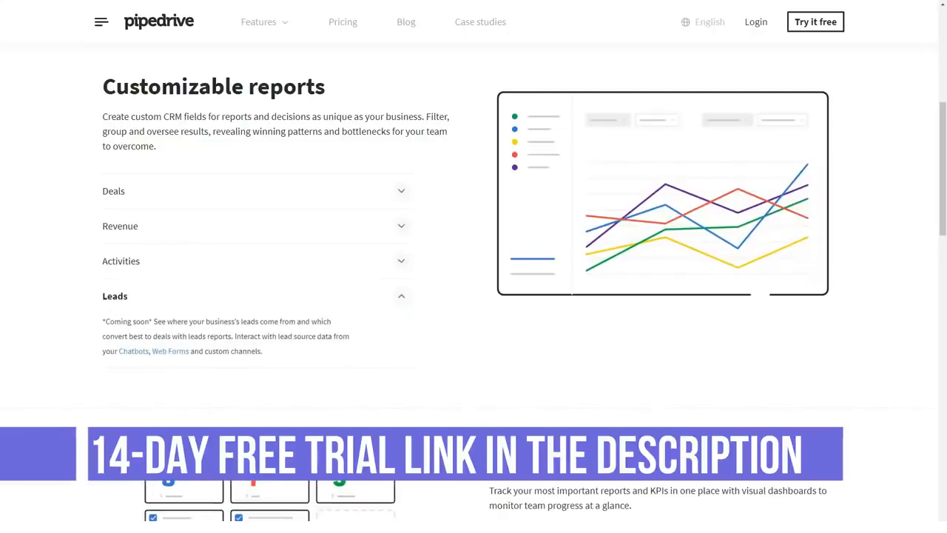
pyautogui.scroll(-3)
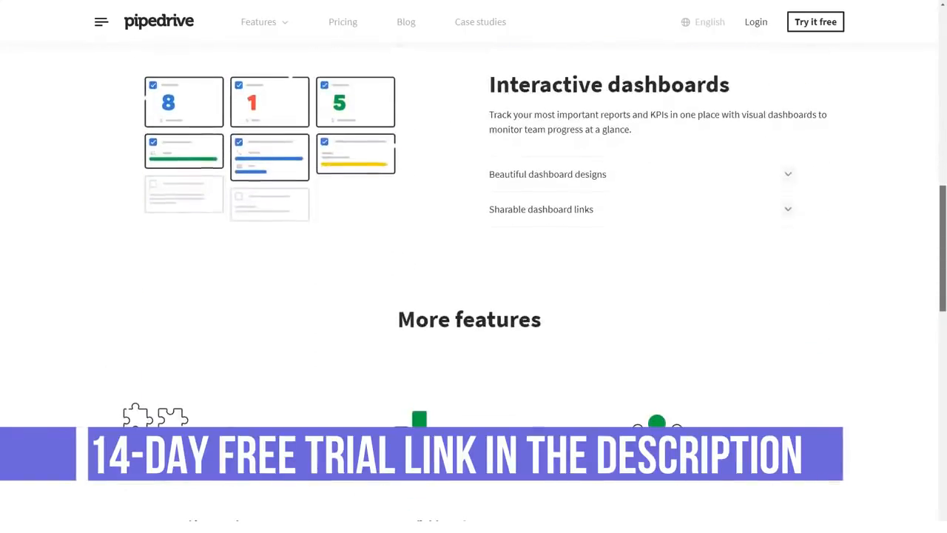
# Expand Sharable dashboard links, then scroll through More features to the testimonials.
pyautogui.click(550, 175)
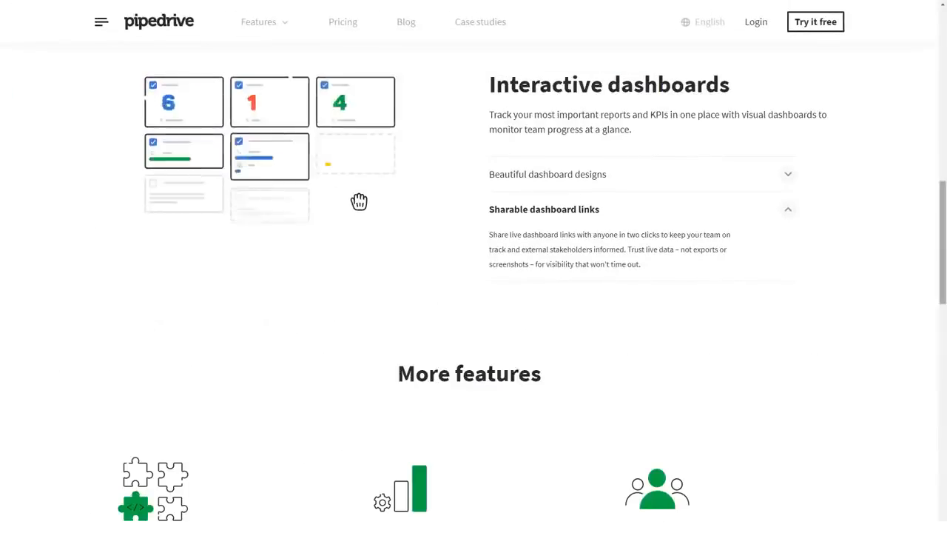
pyautogui.scroll(-3)
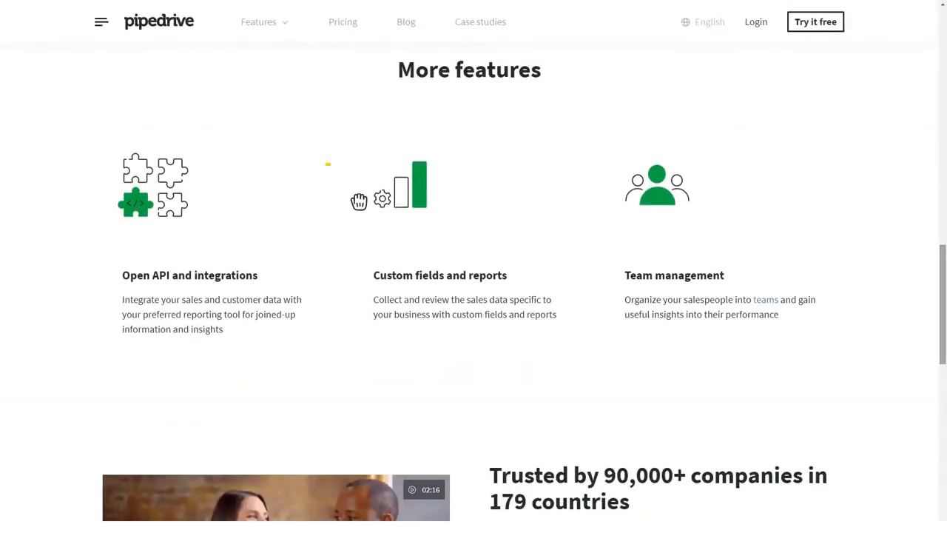
pyautogui.scroll(-3)
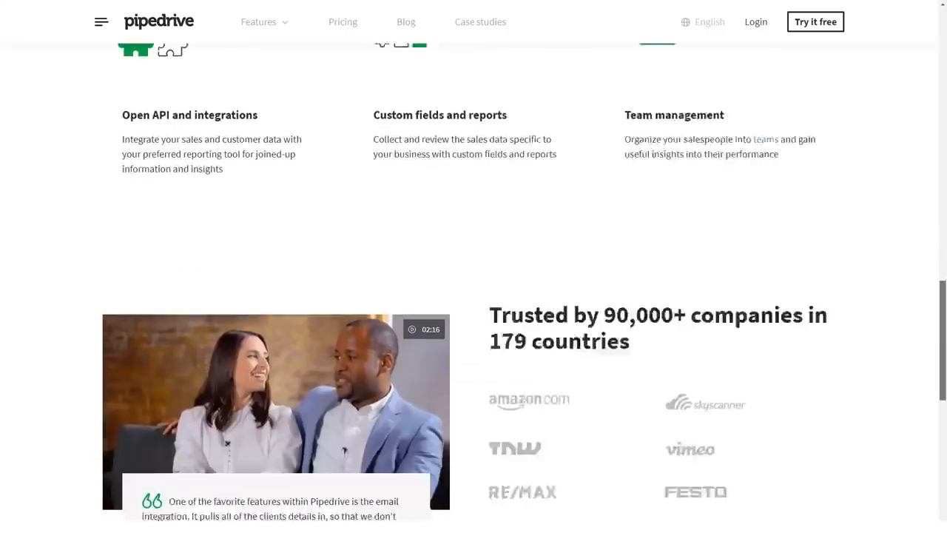
pyautogui.scroll(-3)
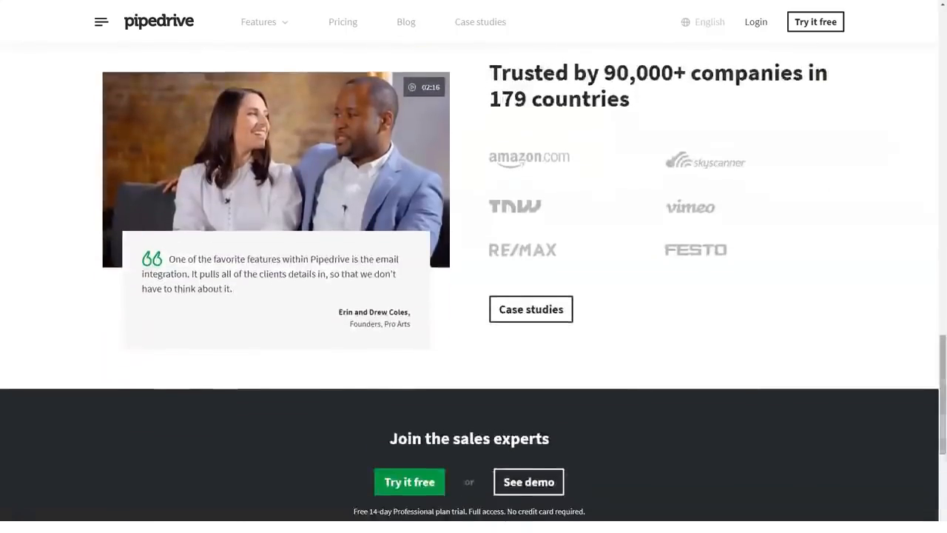
# On the Privacy and security page, expand Rules and alerts and Two-factor authentication and SSO.
pyautogui.click(258, 22)
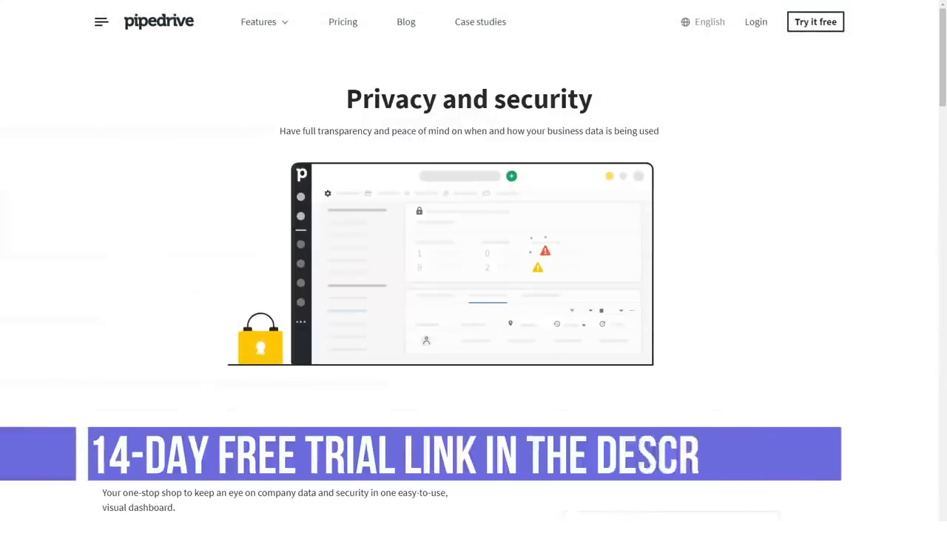
pyautogui.scroll(-3)
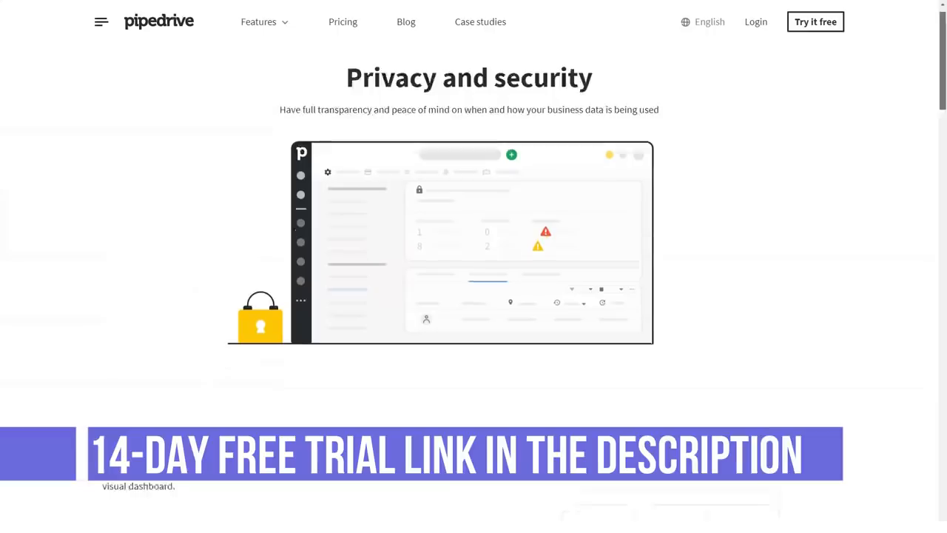
pyautogui.scroll(-3)
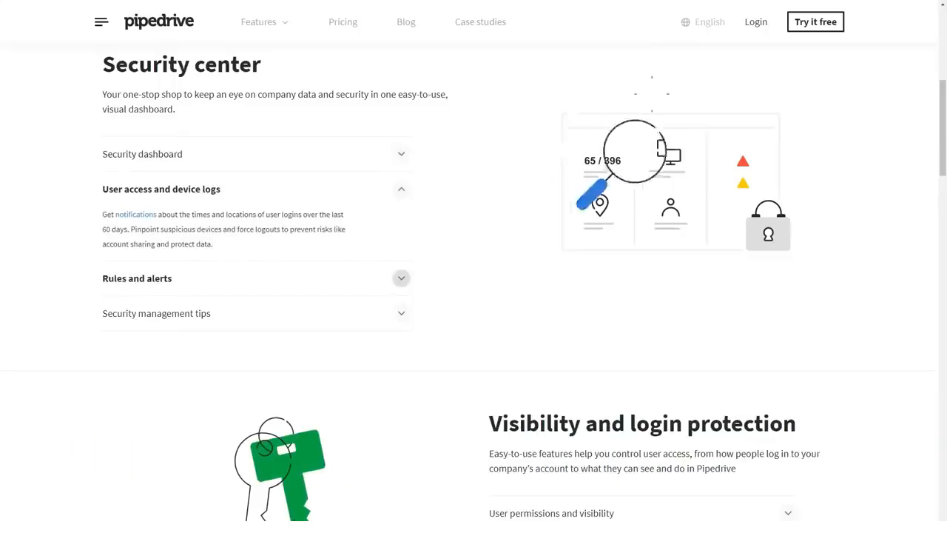
pyautogui.click(136, 278)
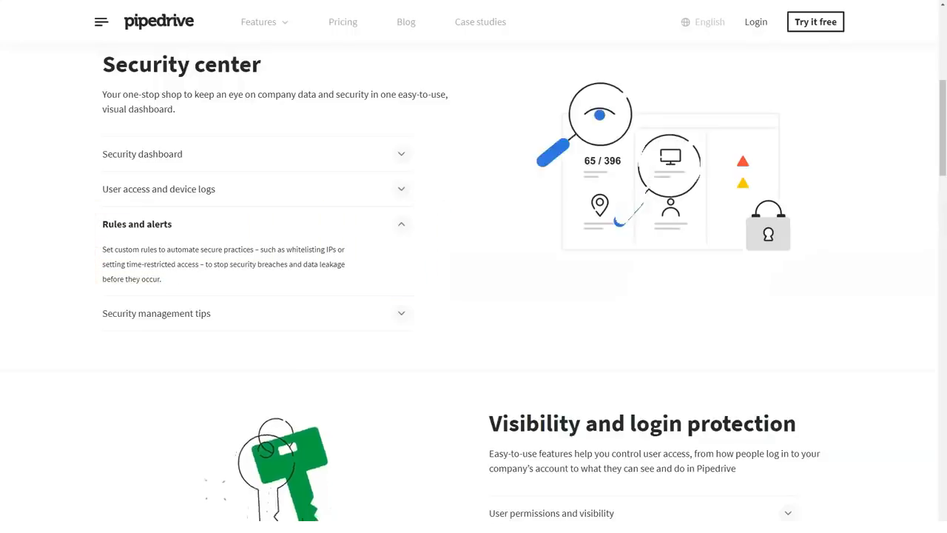
pyautogui.scroll(-3)
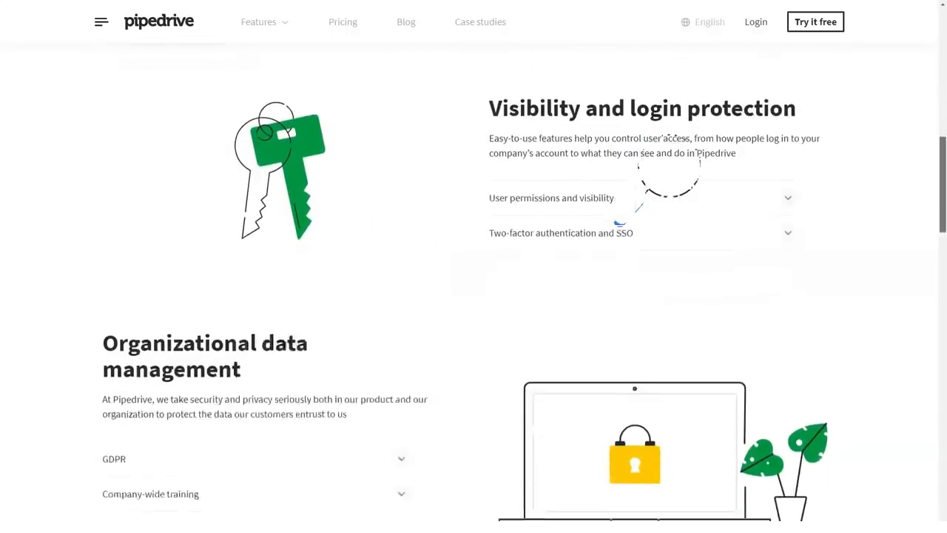
pyautogui.click(551, 198)
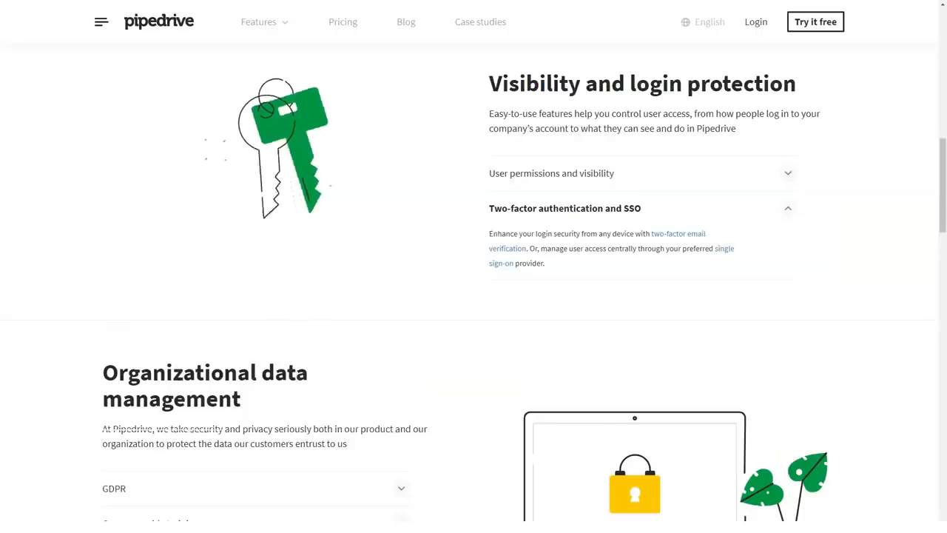
# Expand Data protection officer, World-class data storage and Daily backups explanations.
pyautogui.scroll(-3)
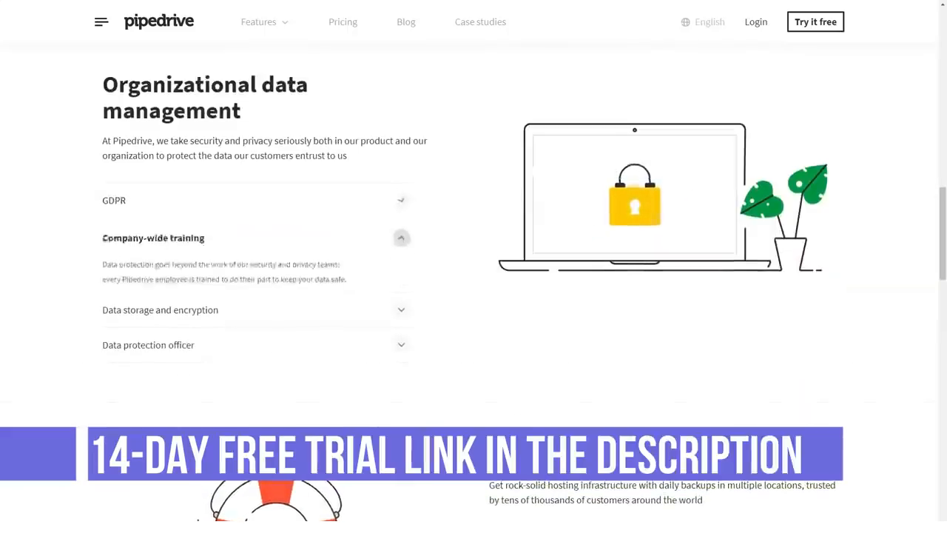
pyautogui.click(159, 309)
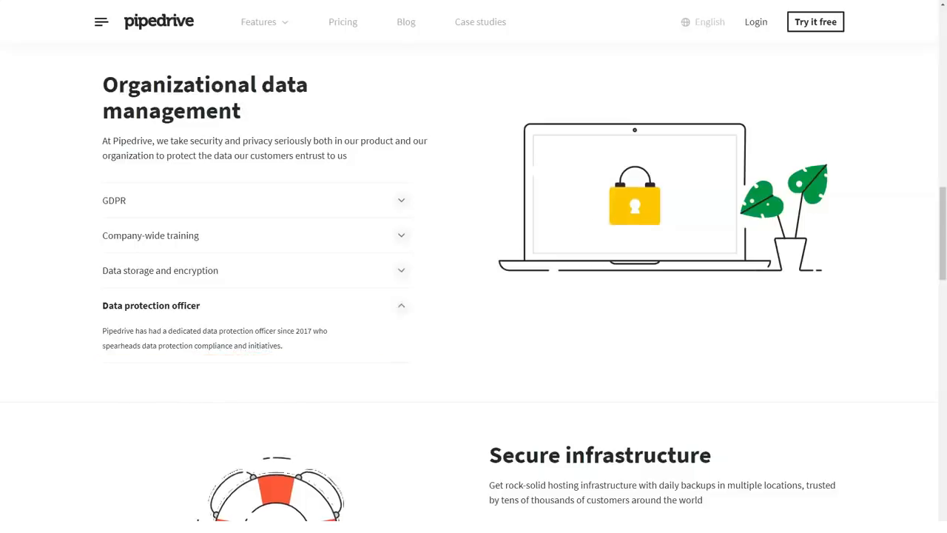
pyautogui.scroll(-3)
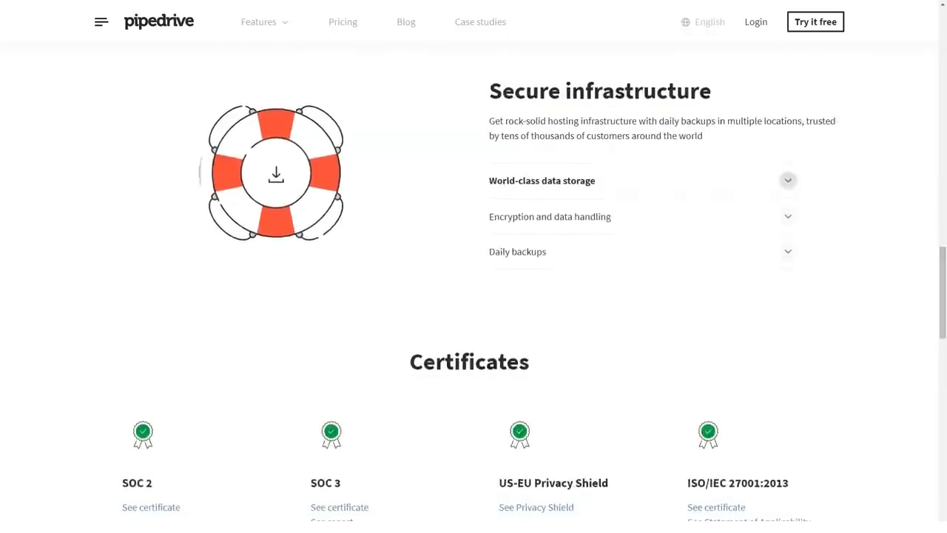
pyautogui.click(542, 181)
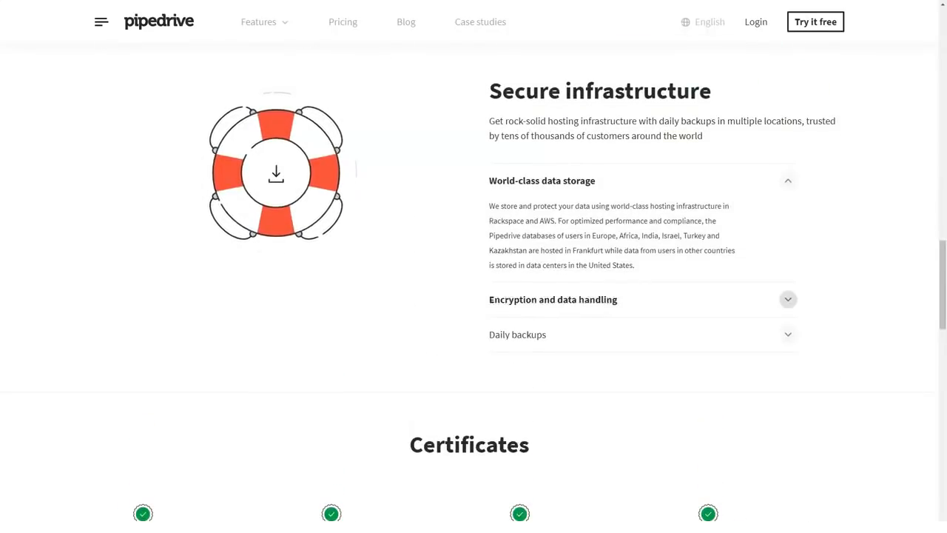
pyautogui.click(553, 299)
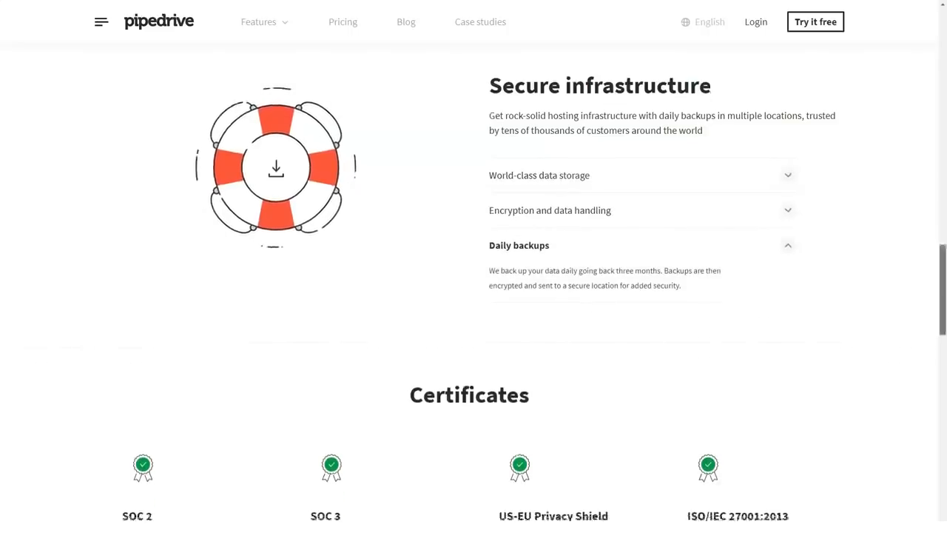
# Scroll through certificates and resources down to the trusted-companies section.
pyautogui.scroll(-3)
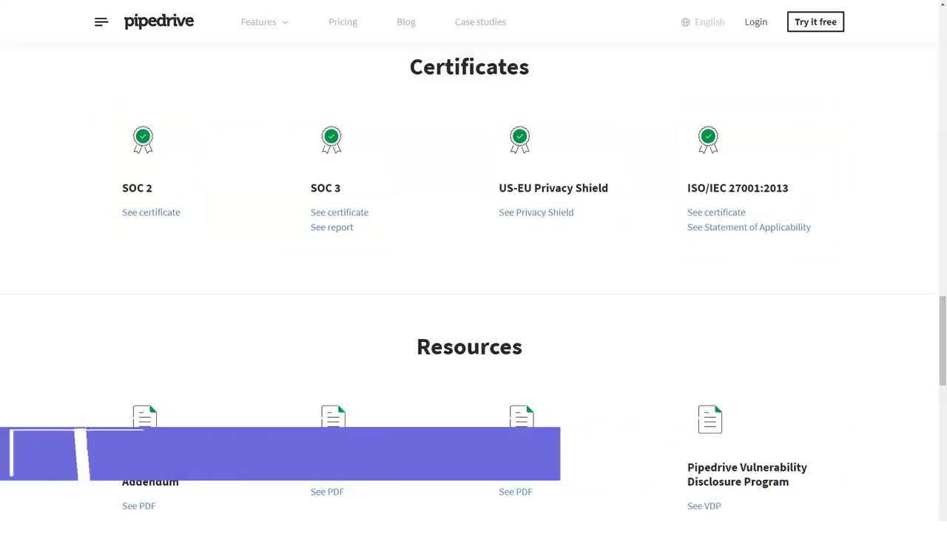
pyautogui.scroll(-3)
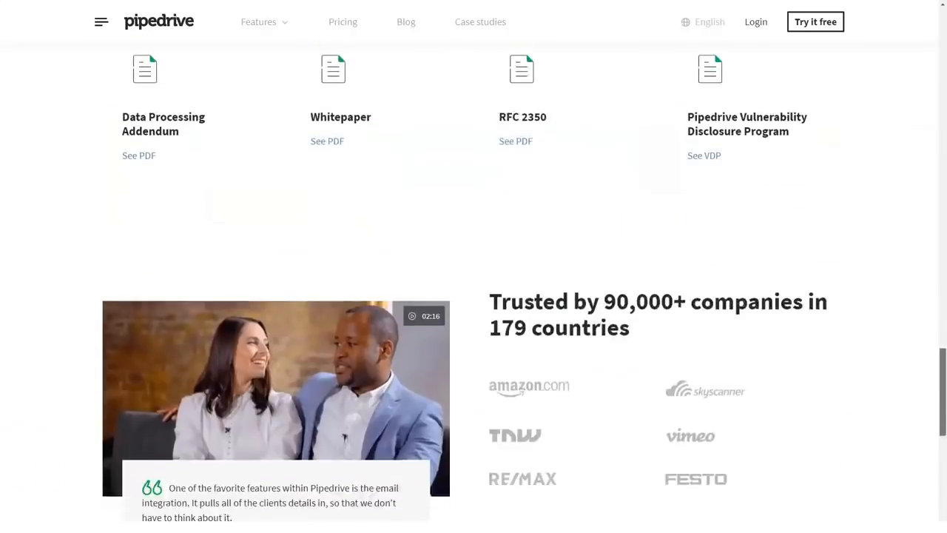
pyautogui.scroll(-3)
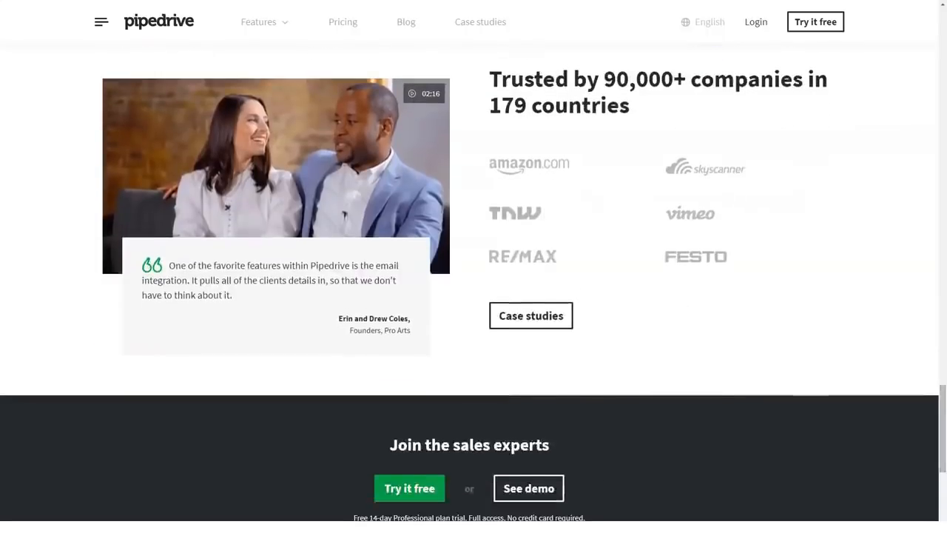
# Go to Mobile apps and integrations and expand One- or two-way sync and Contact fields.
pyautogui.click(258, 23)
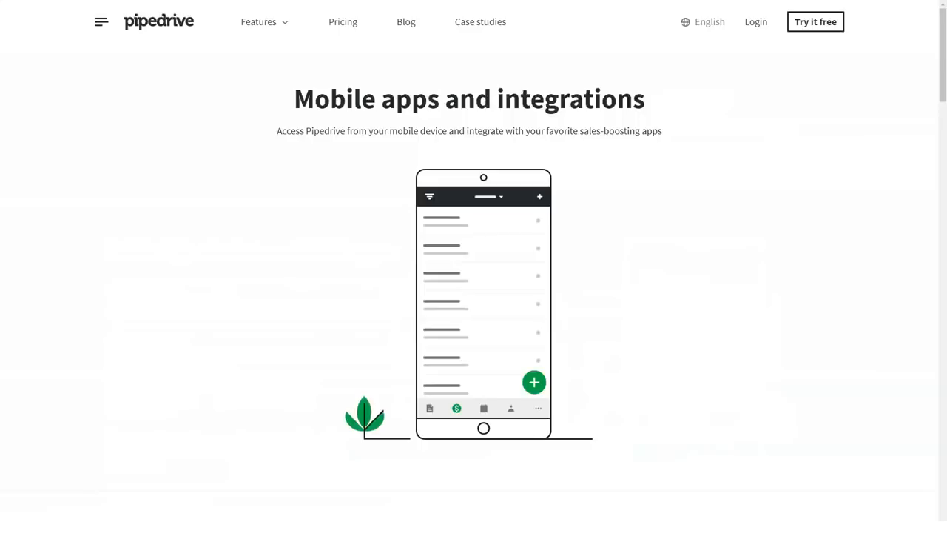
pyautogui.scroll(-3)
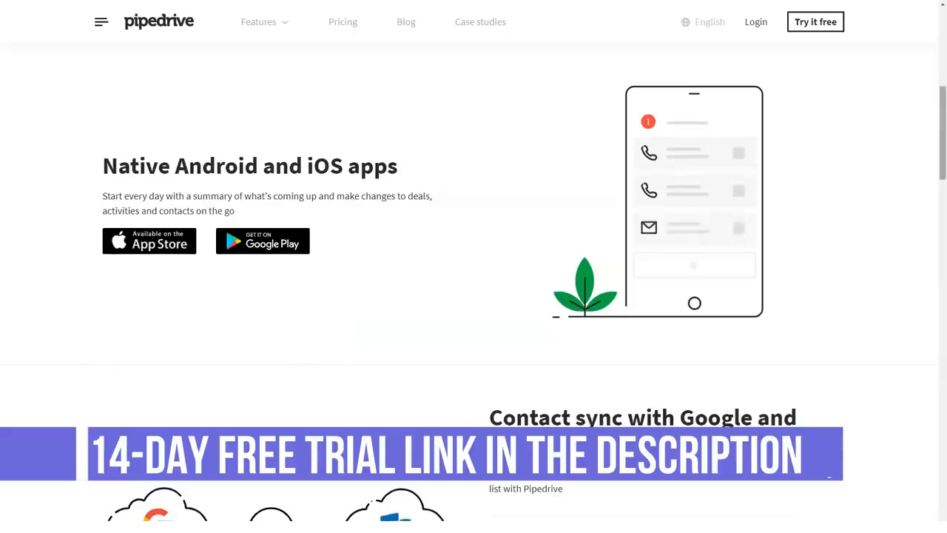
pyautogui.scroll(-3)
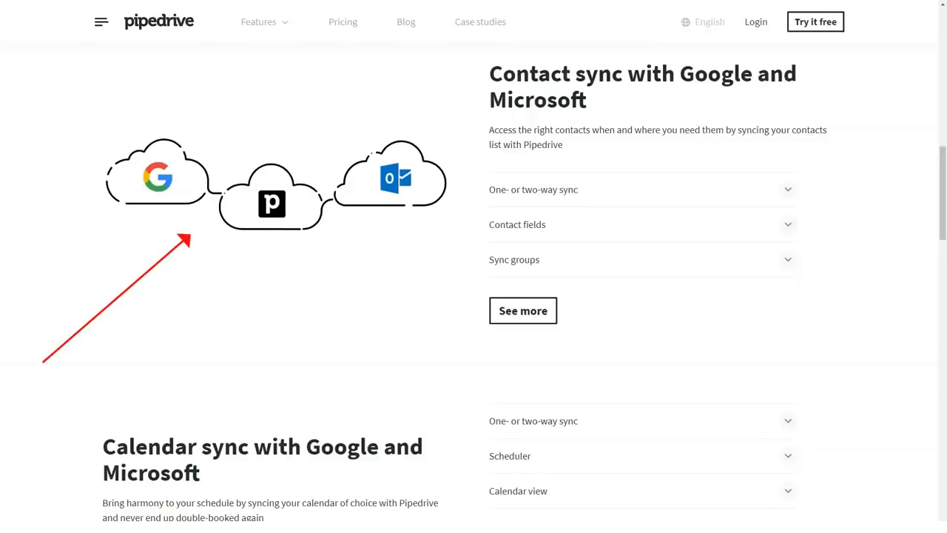
pyautogui.click(533, 189)
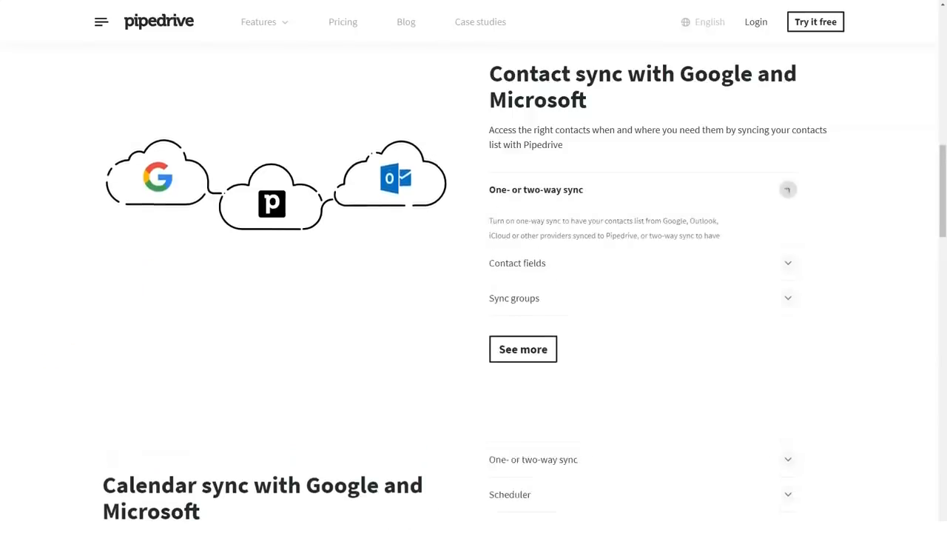
pyautogui.click(787, 190)
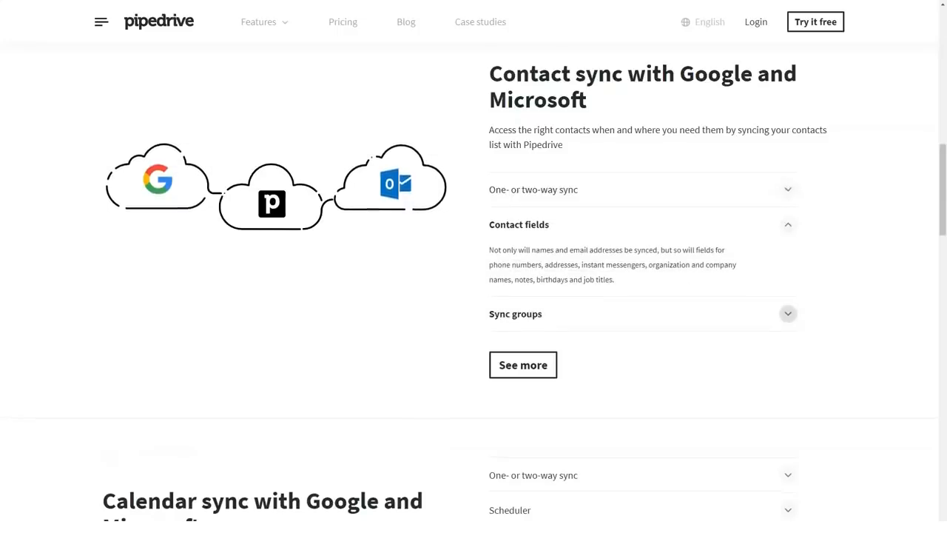
# Expand Scheduler, Calendar view and App extensions explanations further down the page.
pyautogui.scroll(-3)
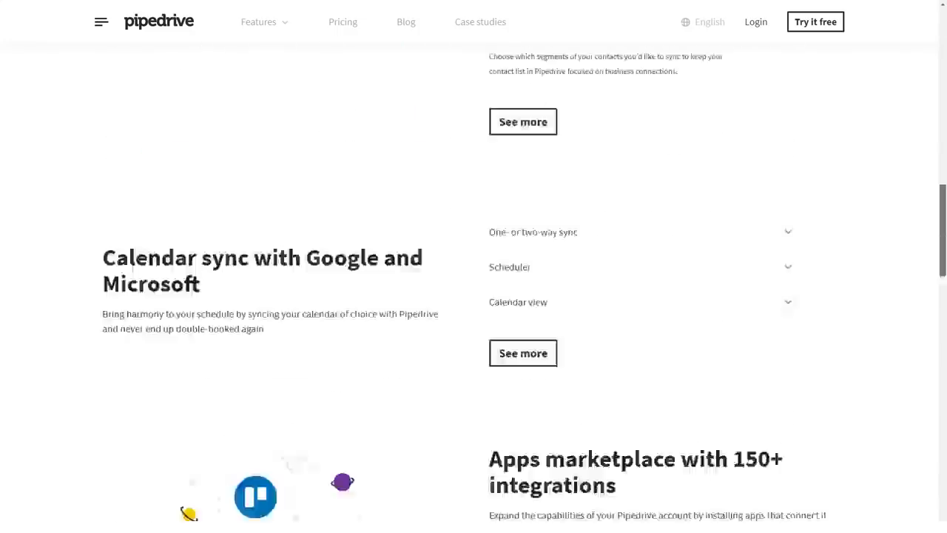
pyautogui.scroll(-3)
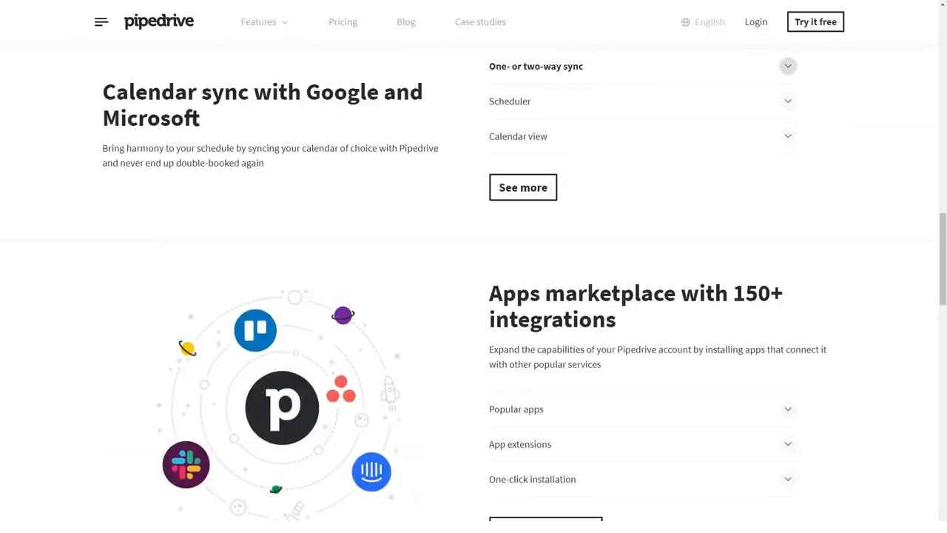
pyautogui.click(642, 100)
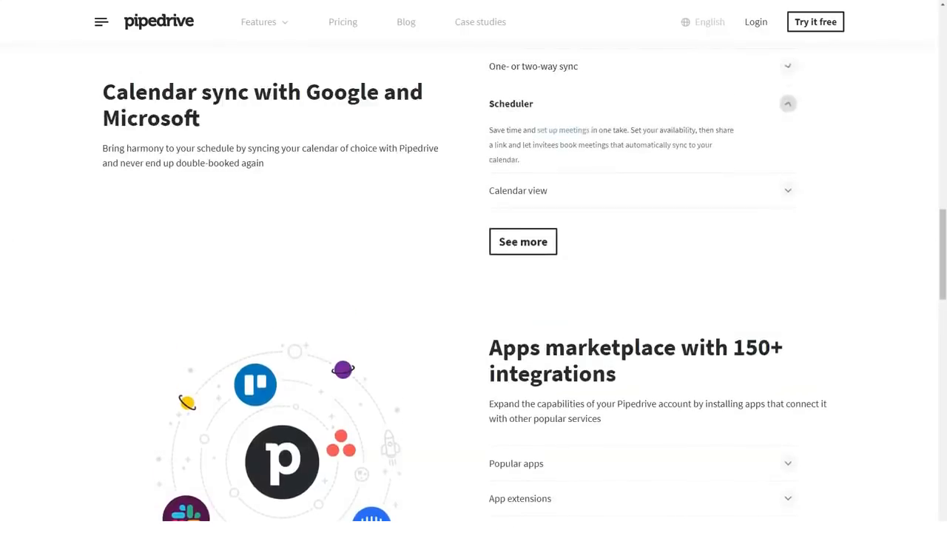
pyautogui.click(518, 190)
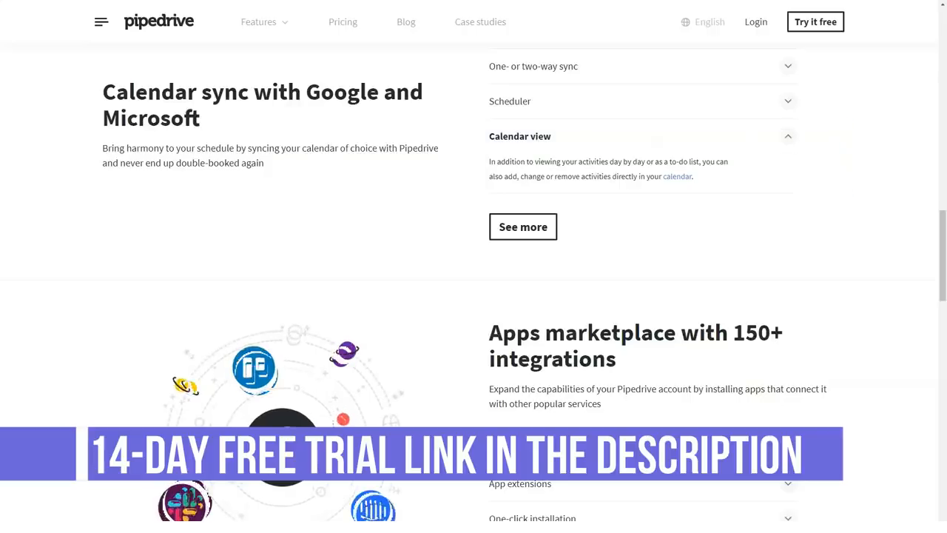
pyautogui.scroll(-3)
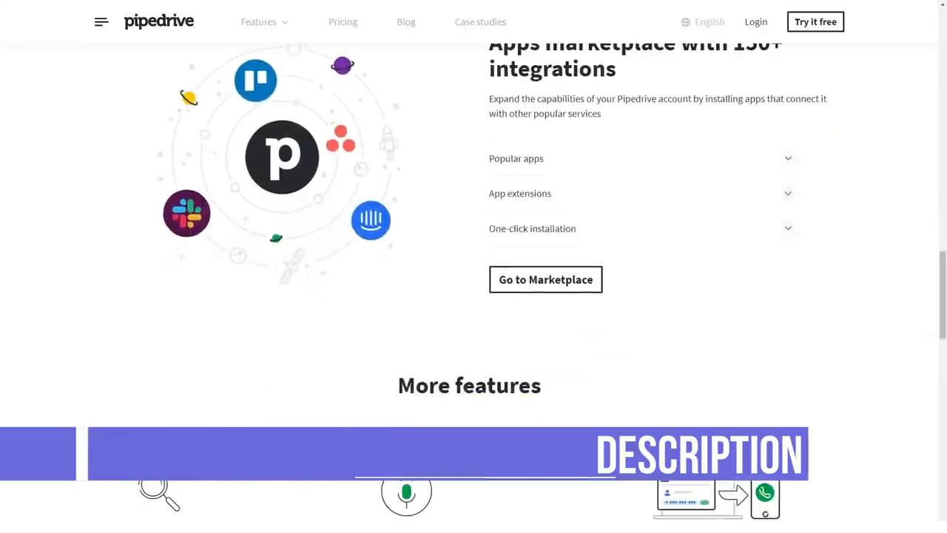
pyautogui.click(517, 159)
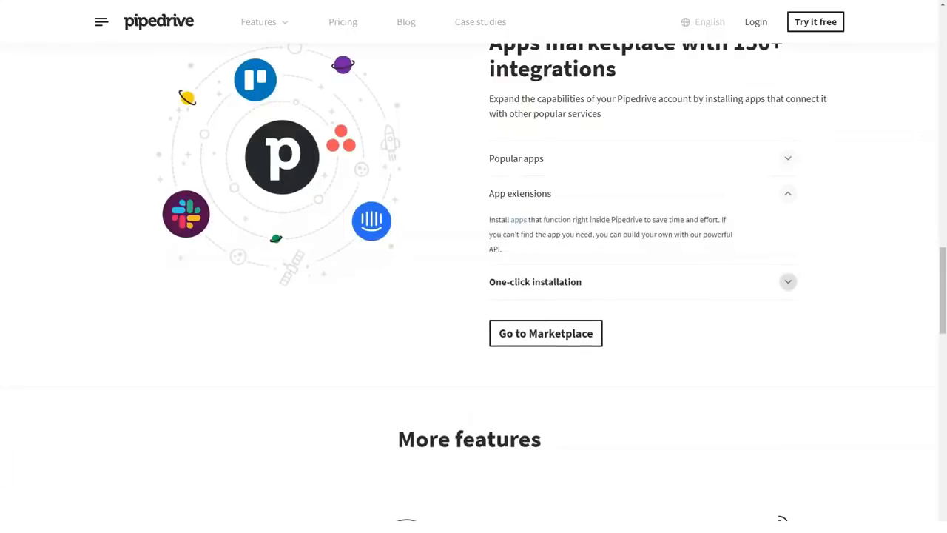
pyautogui.scroll(-3)
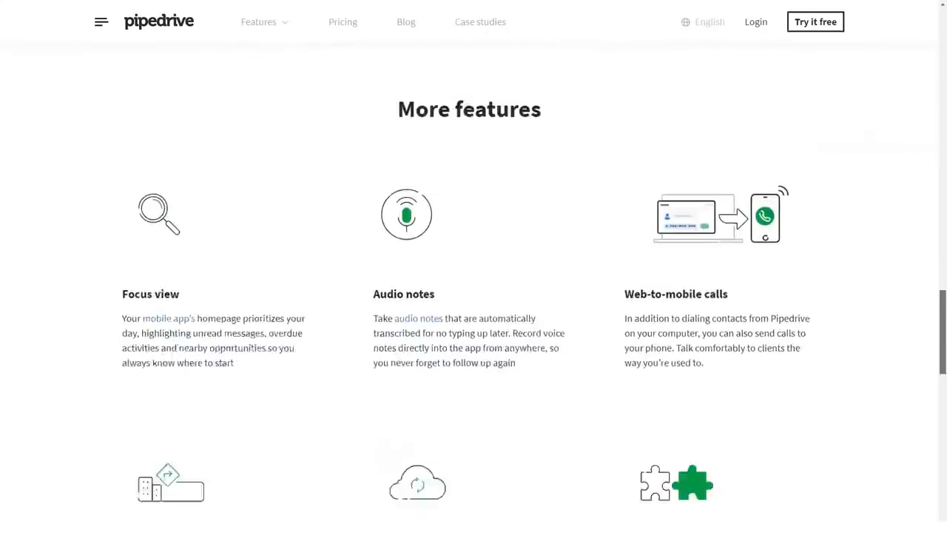
pyautogui.scroll(-3)
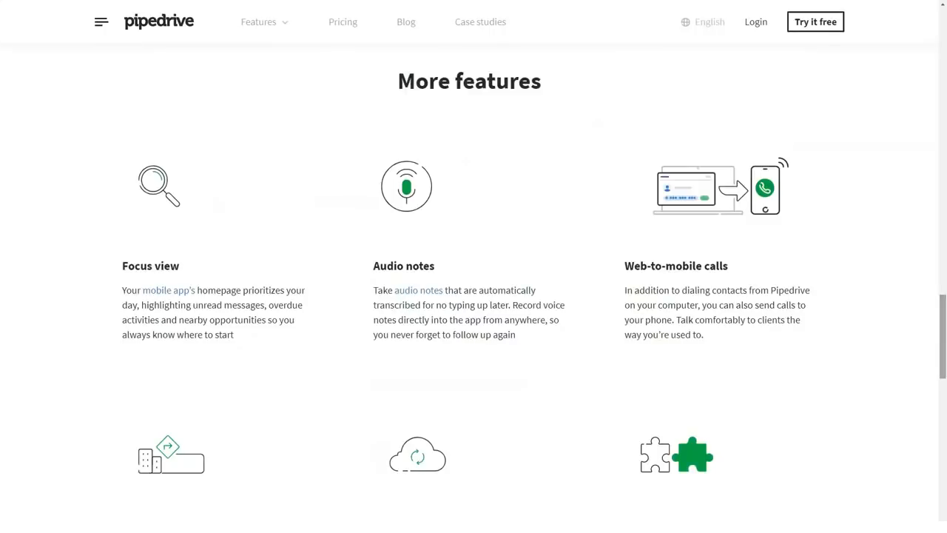
pyautogui.scroll(-3)
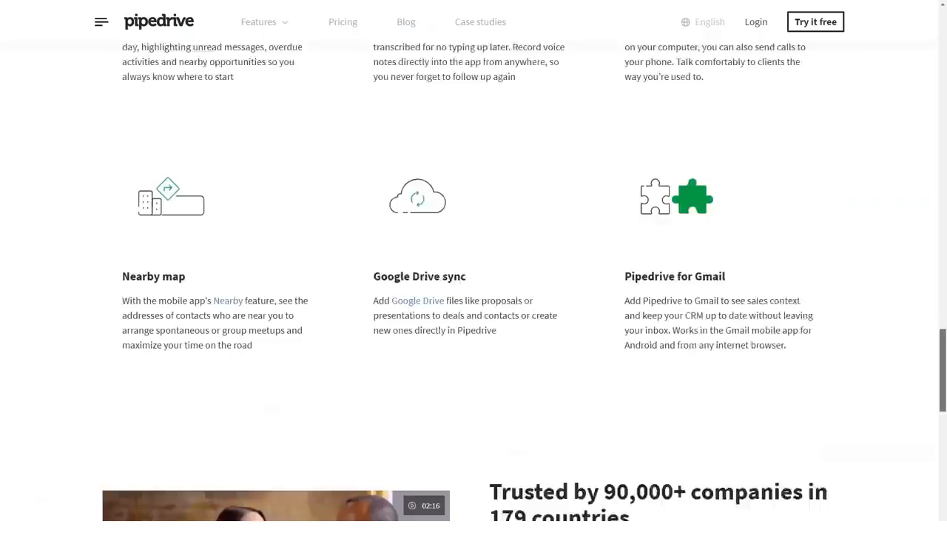
pyautogui.scroll(-3)
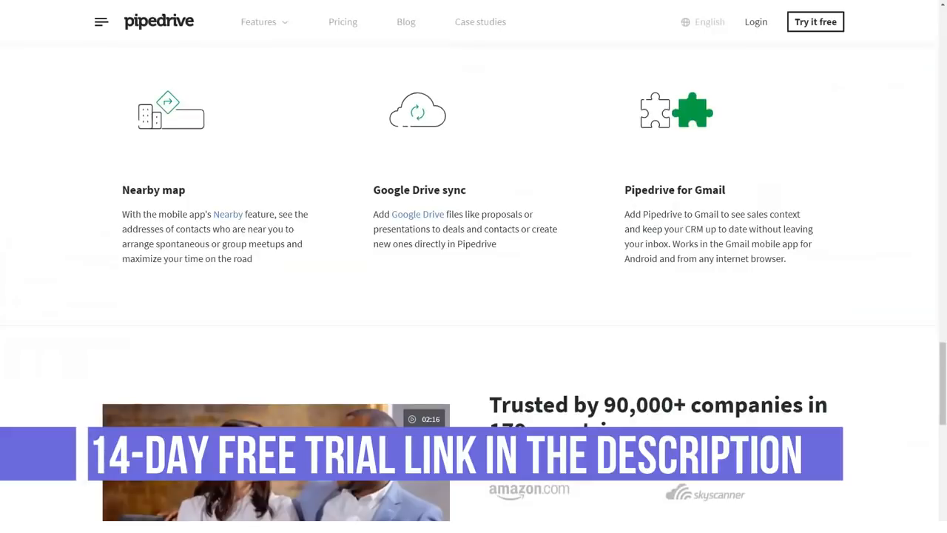
pyautogui.scroll(-3)
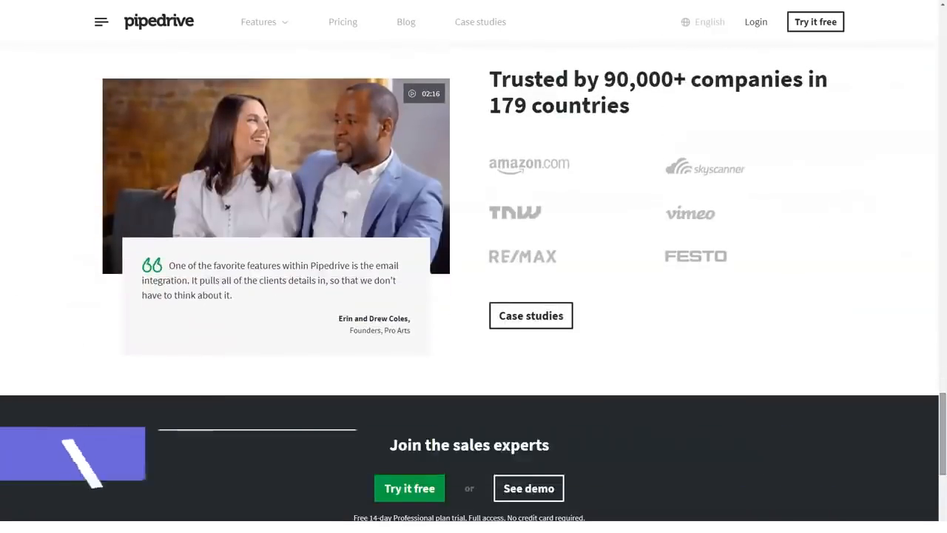
pyautogui.scroll(-3)
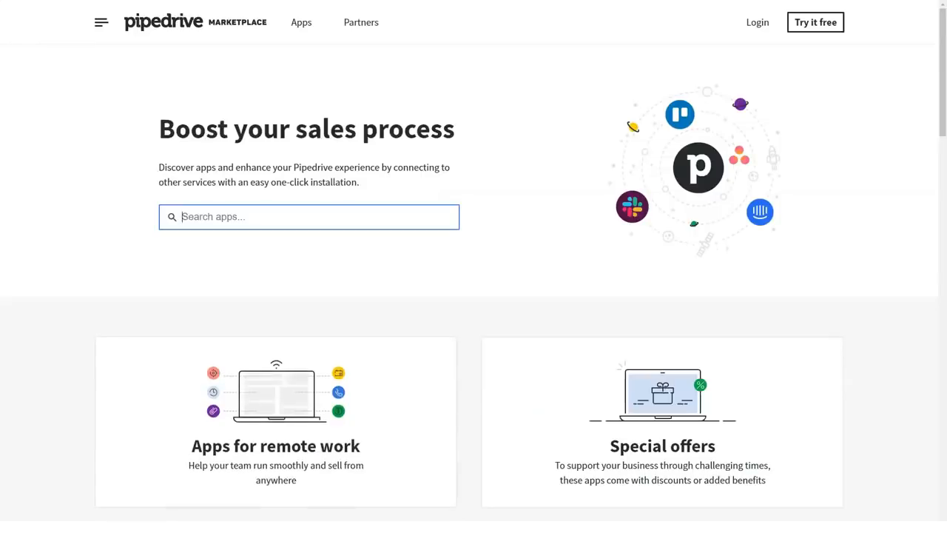
pyautogui.scroll(-3)
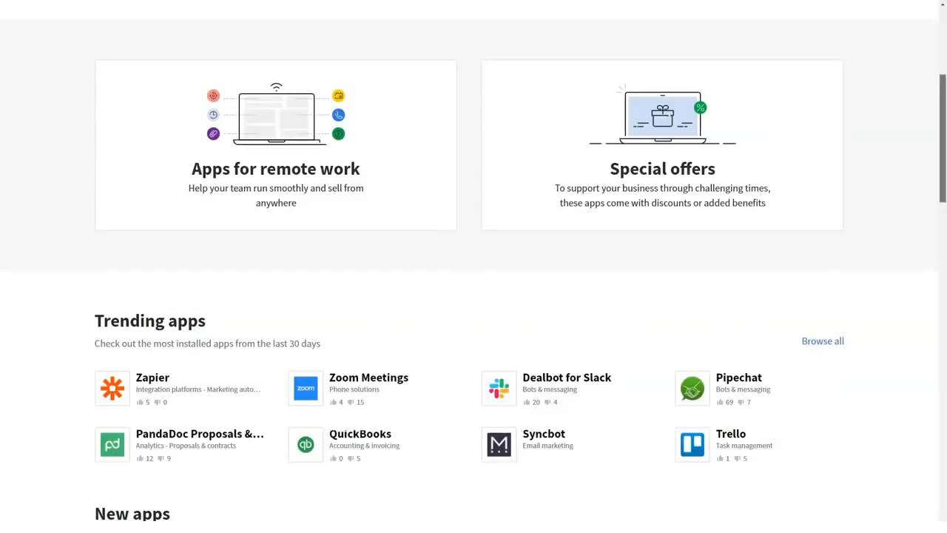
pyautogui.scroll(-3)
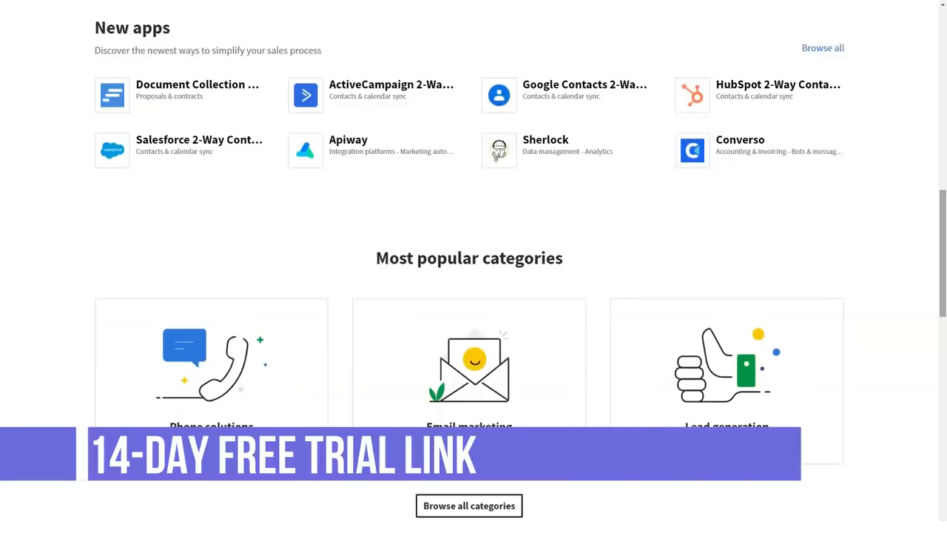
pyautogui.scroll(-3)
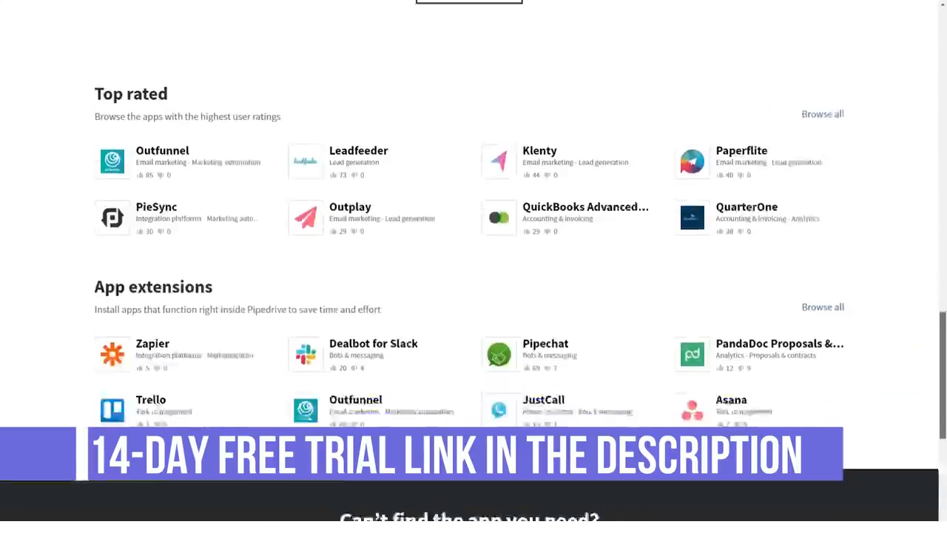
pyautogui.scroll(-3)
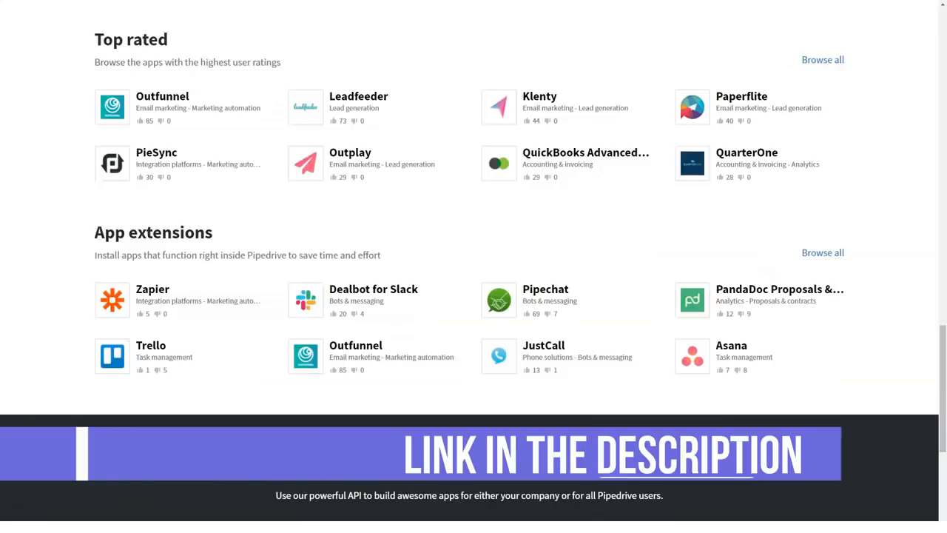
pyautogui.scroll(-3)
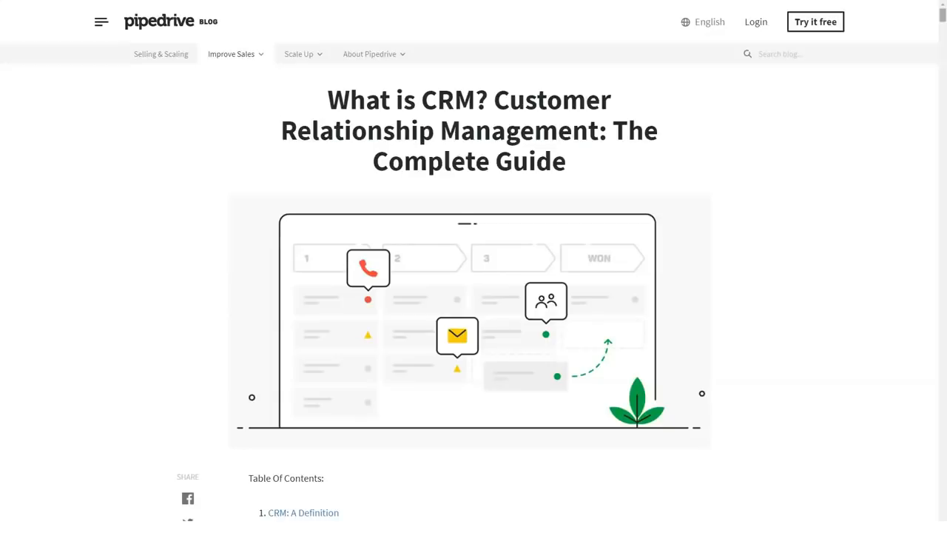
# Scroll the 'What is CRM?' complete guide through its opening sections and CRM strategy steps.
pyautogui.scroll(-3)
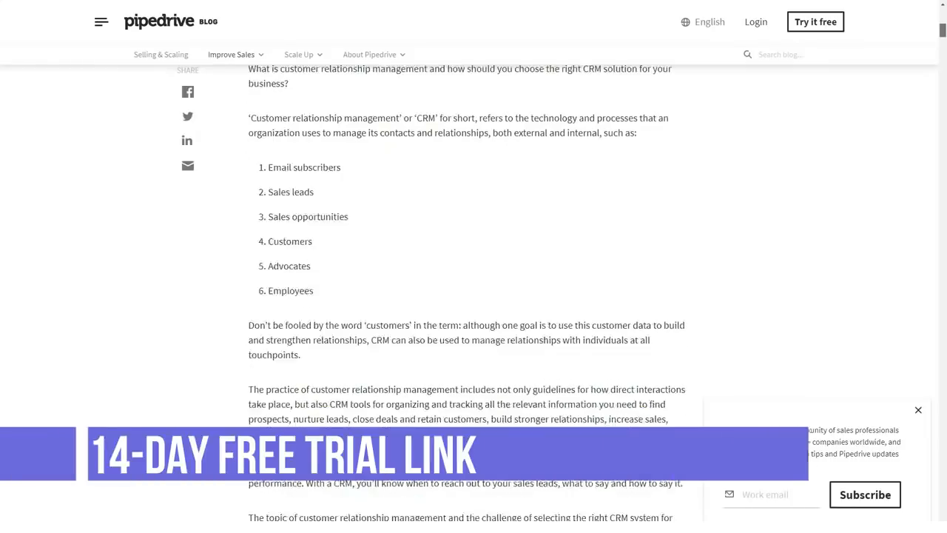
pyautogui.scroll(-3)
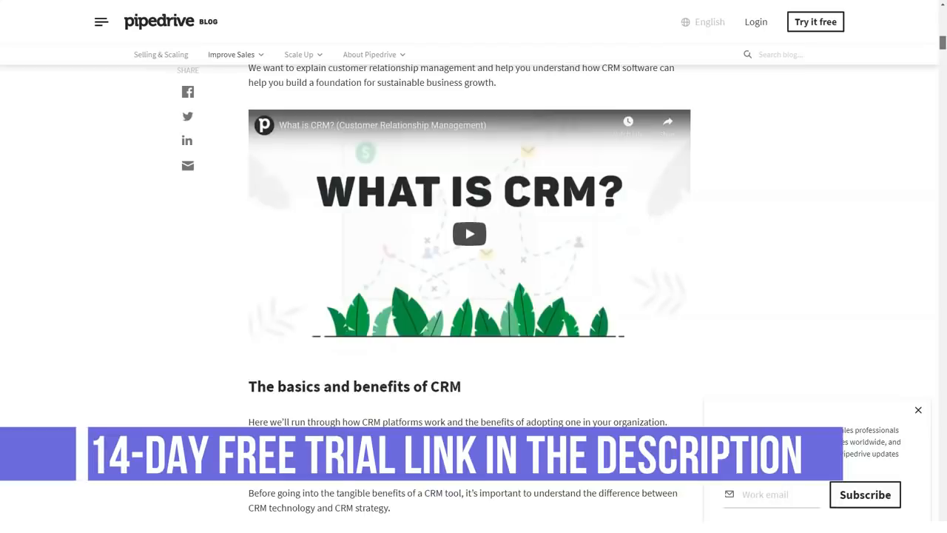
pyautogui.scroll(-3)
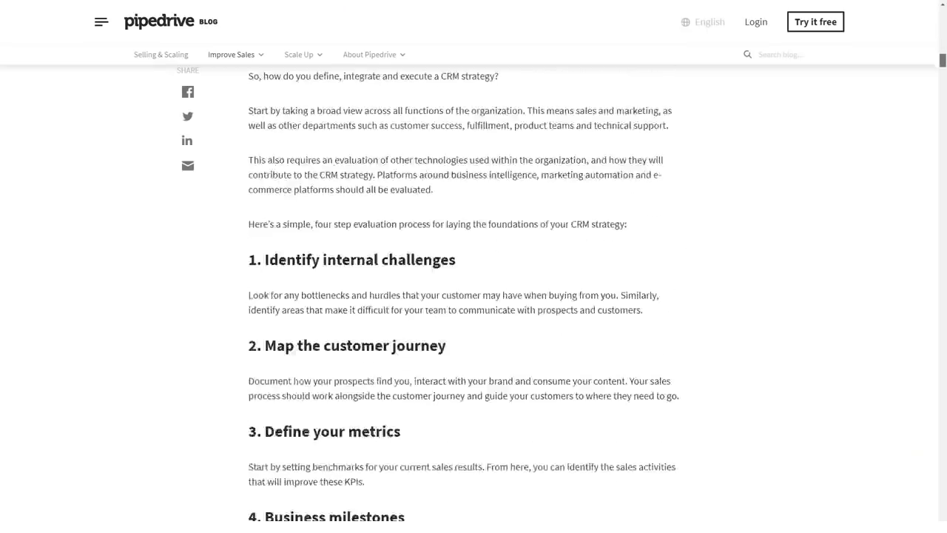
pyautogui.scroll(-3)
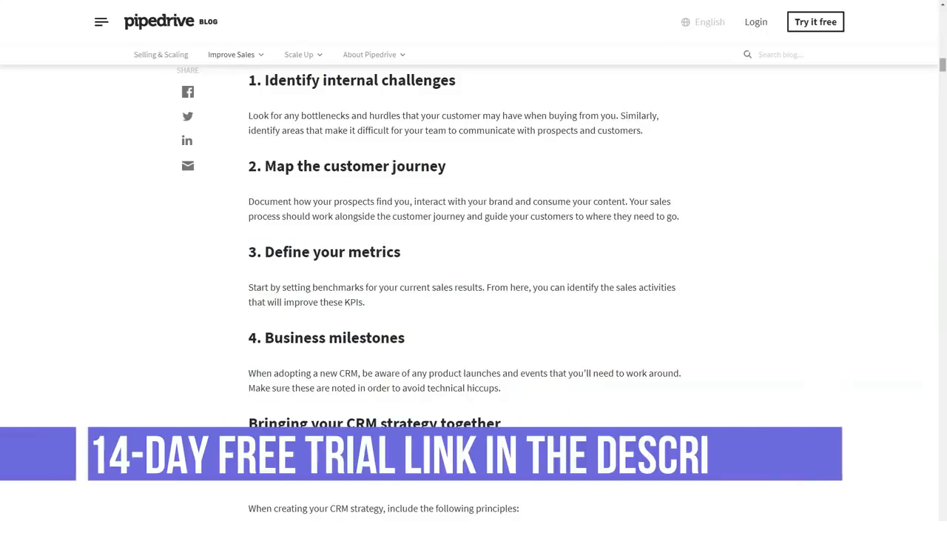
# Continue through sales automation to the role of CRM technology section.
pyautogui.scroll(-3)
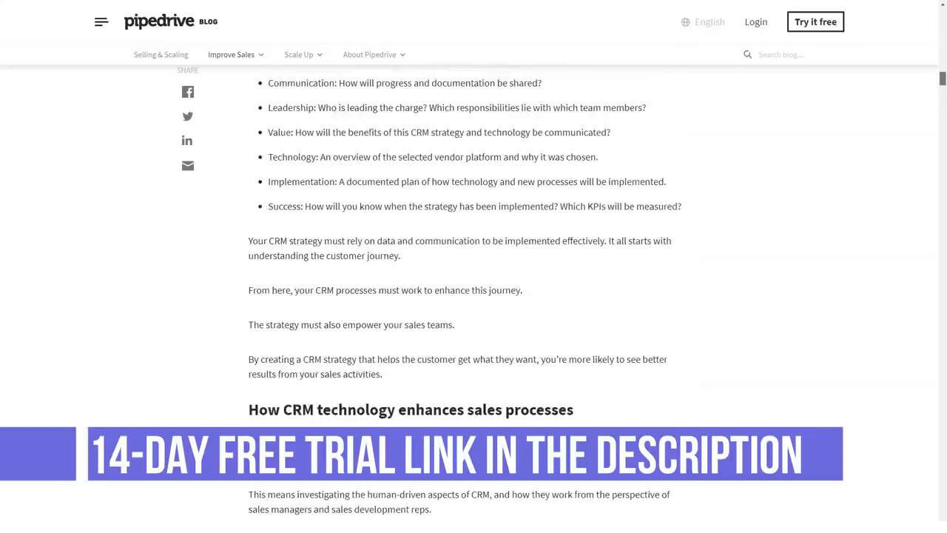
pyautogui.scroll(-3)
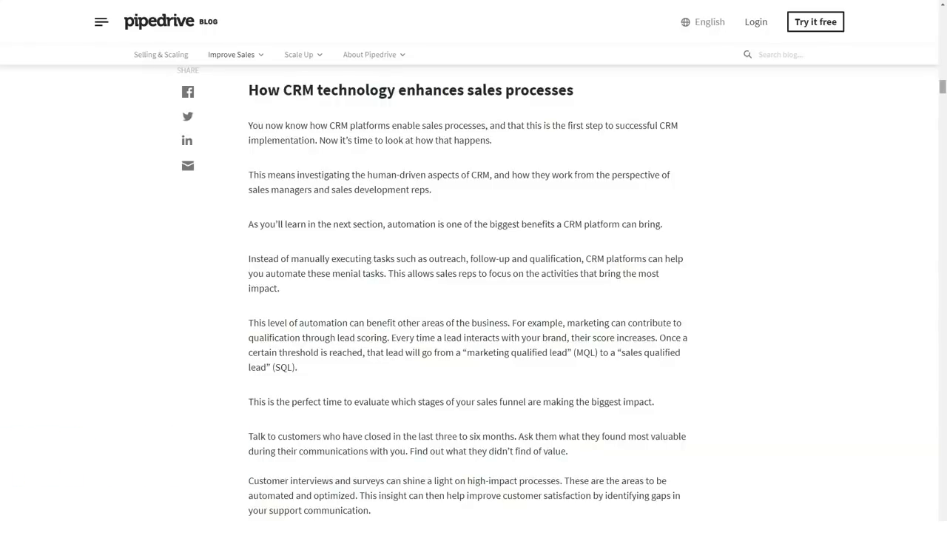
pyautogui.scroll(-3)
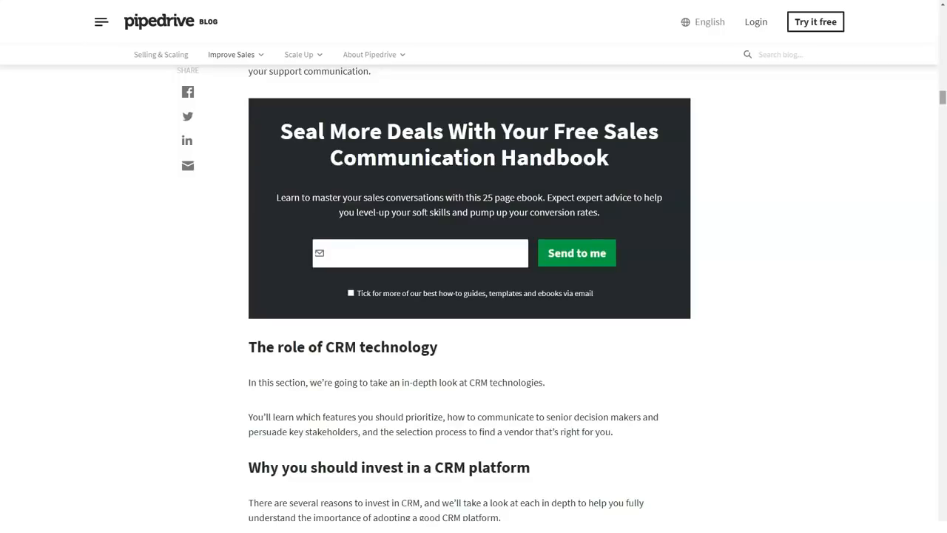
pyautogui.scroll(-3)
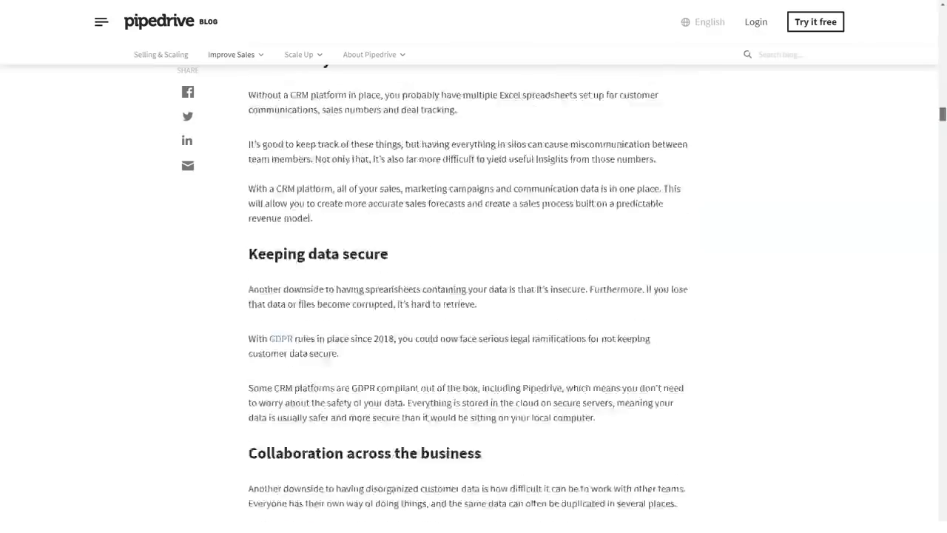
pyautogui.scroll(-3)
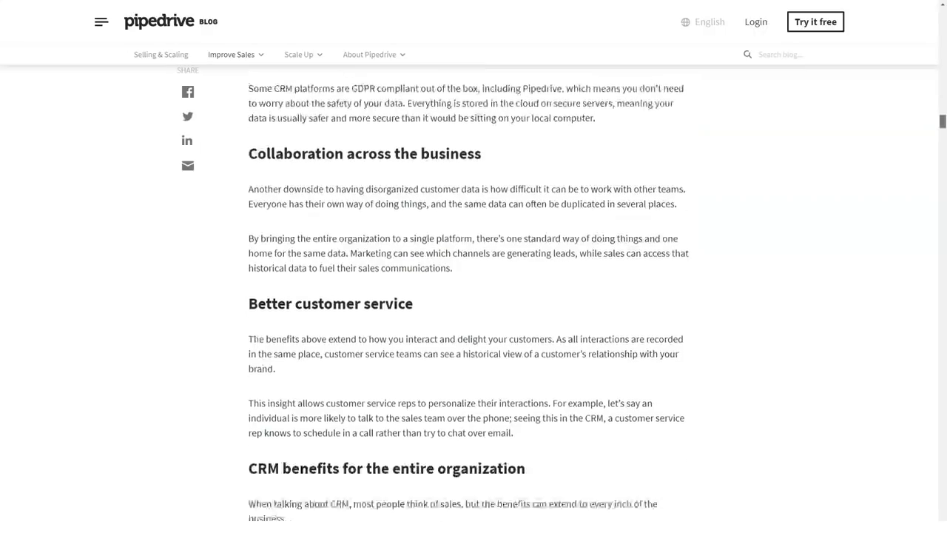
pyautogui.scroll(-3)
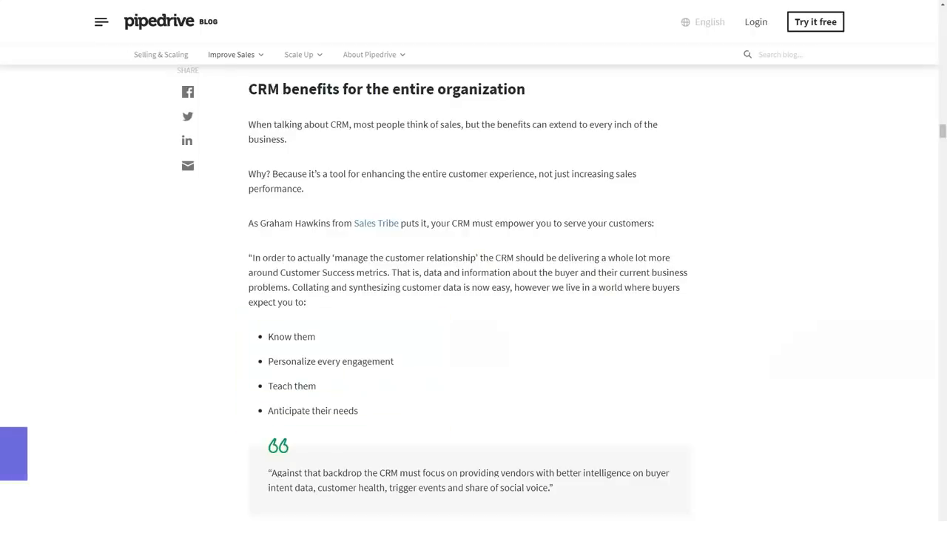
pyautogui.scroll(-3)
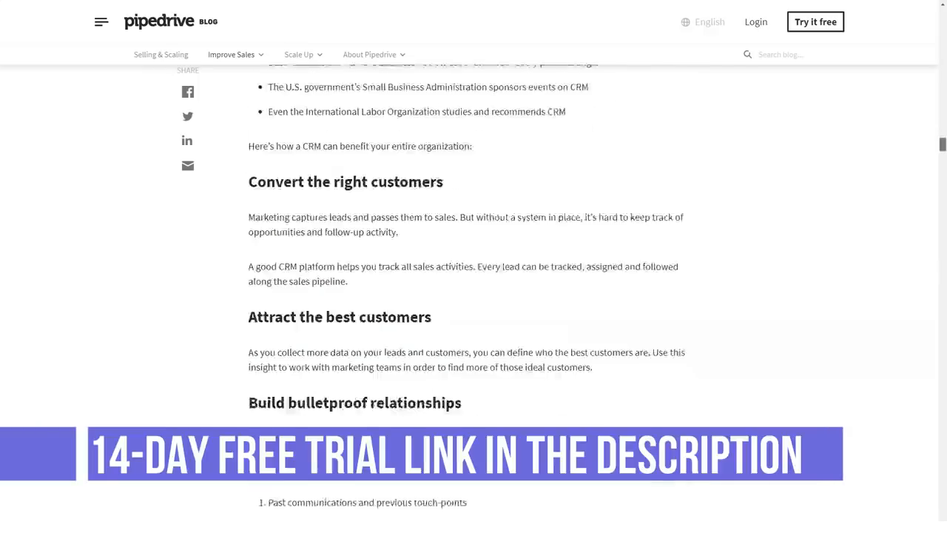
pyautogui.scroll(-3)
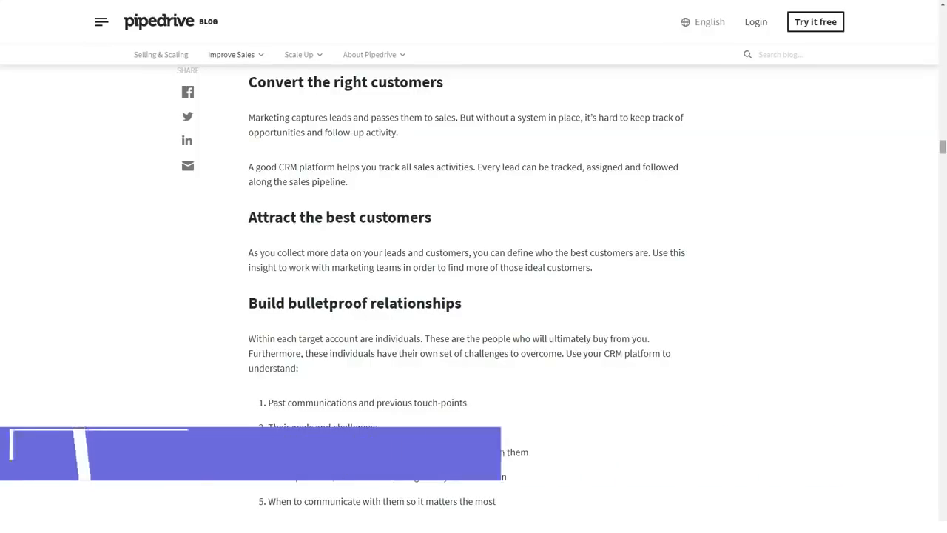
pyautogui.scroll(-3)
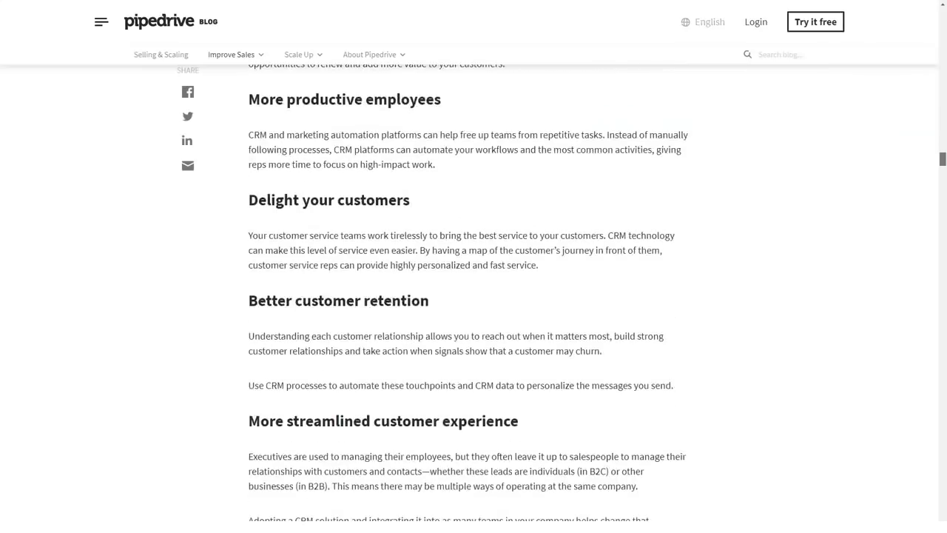
pyautogui.scroll(-3)
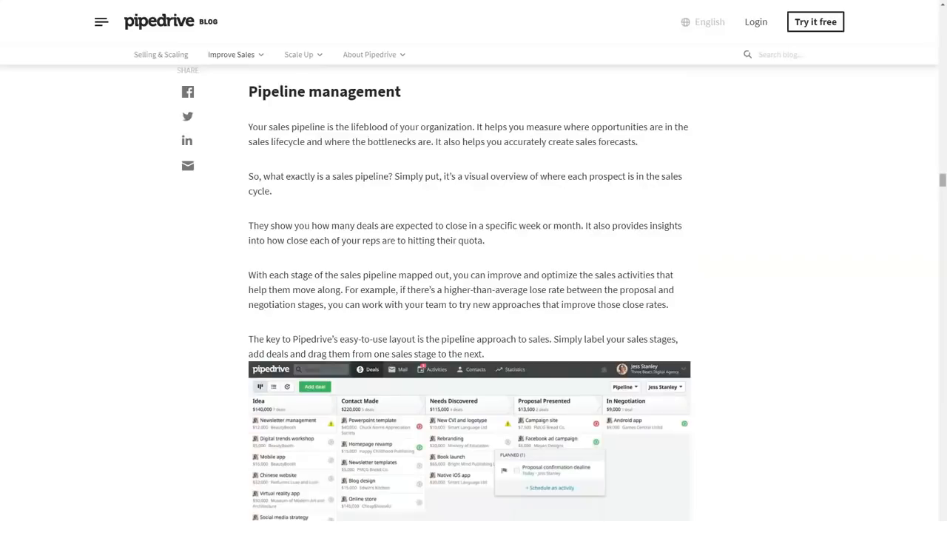
pyautogui.scroll(-3)
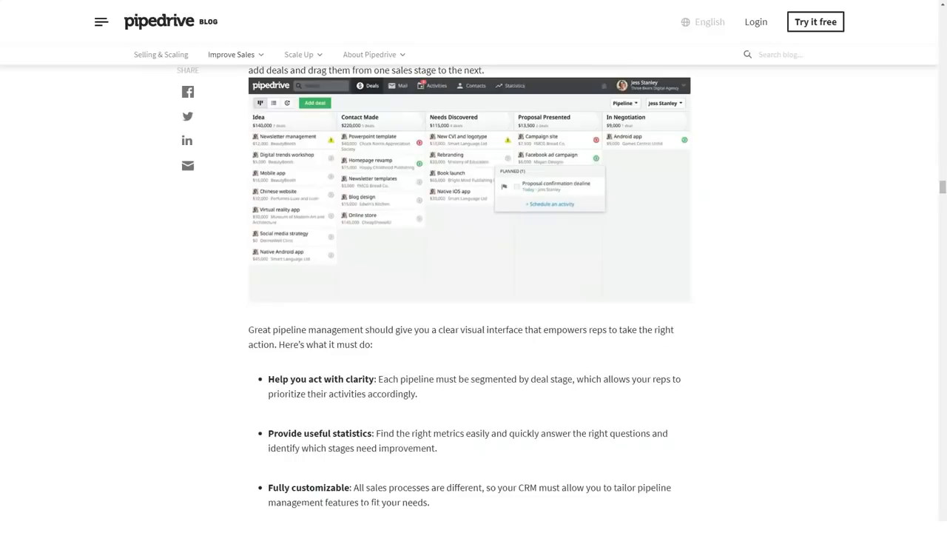
pyautogui.scroll(-3)
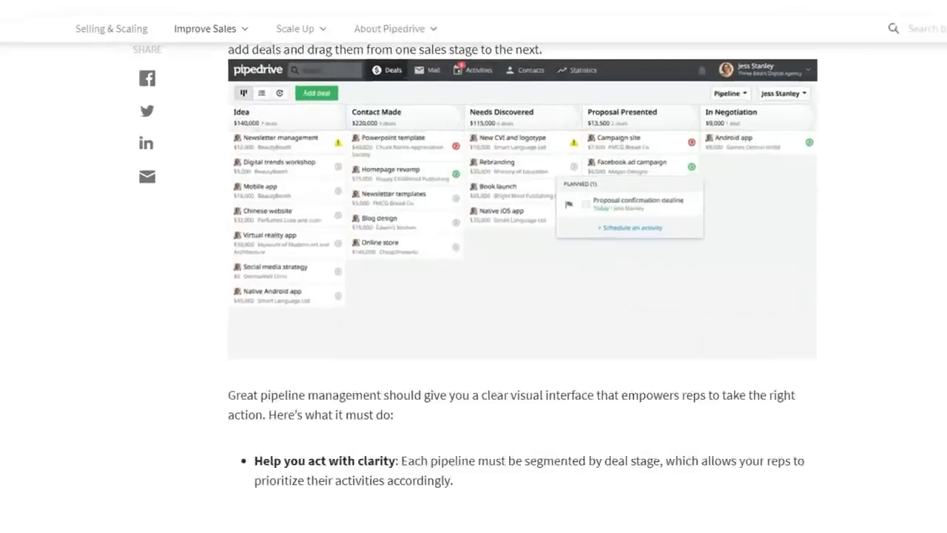
pyautogui.scroll(-3)
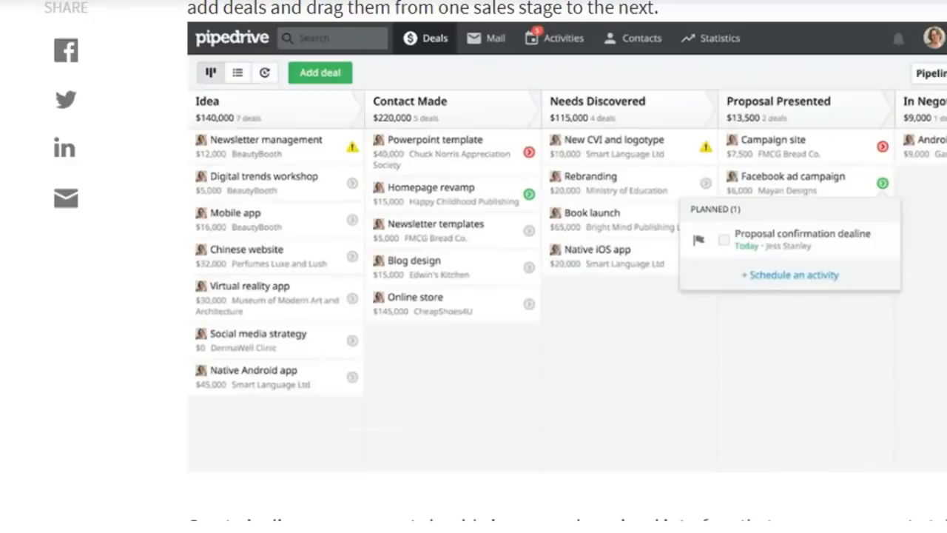
pyautogui.scroll(-3)
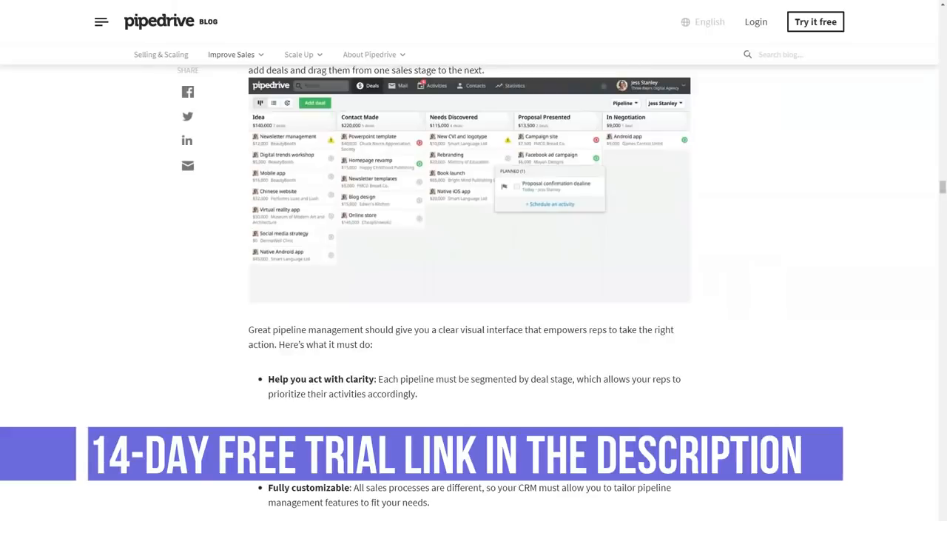
pyautogui.scroll(-3)
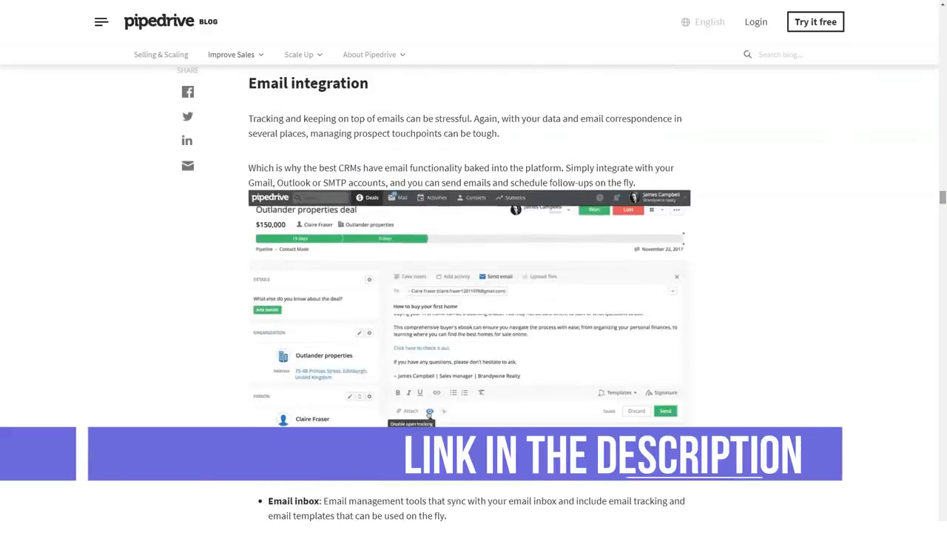
pyautogui.scroll(-3)
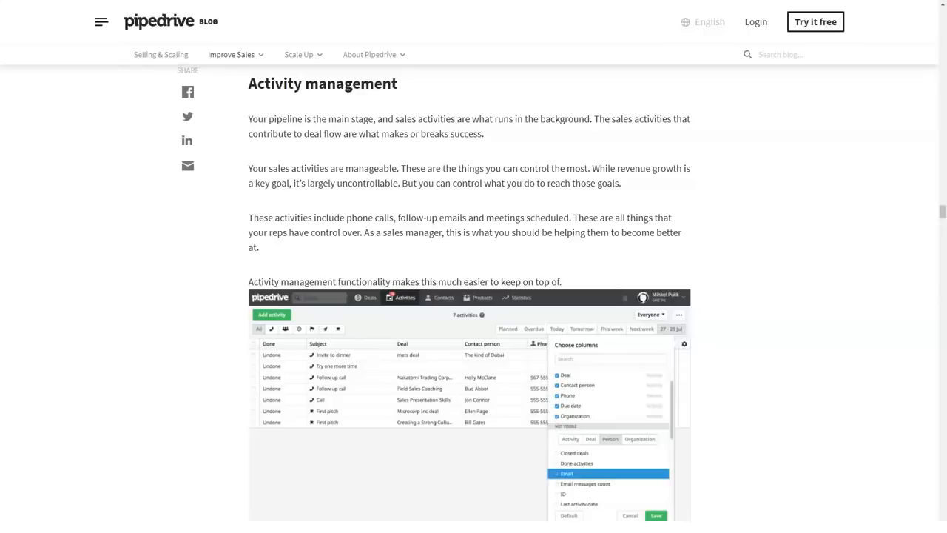
pyautogui.scroll(-3)
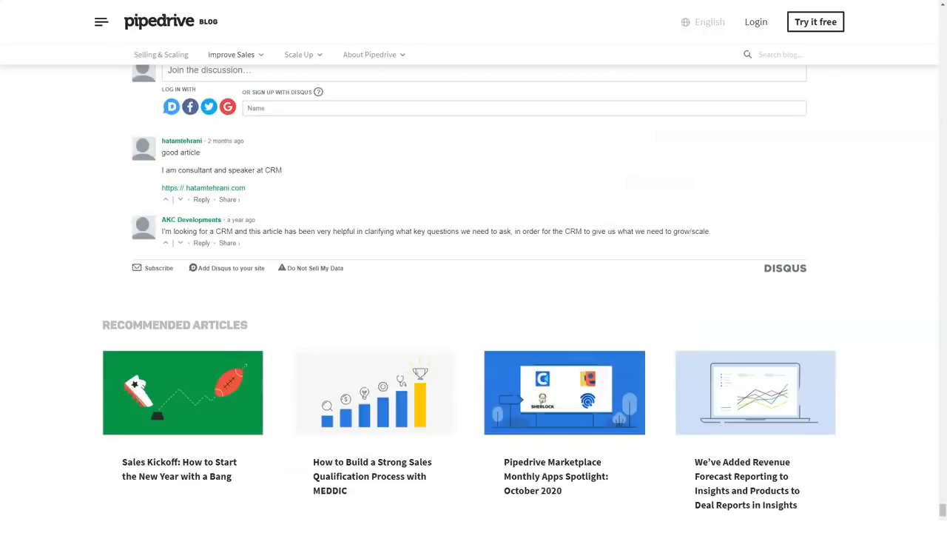
pyautogui.scroll(-3)
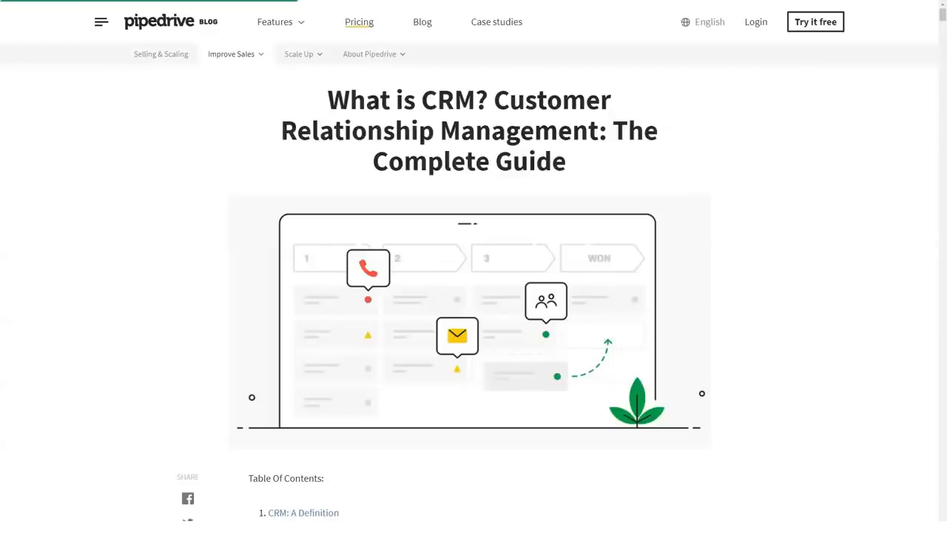
# Browse the Pricing page past the four plans to the LeadBooster and Web Visitors add-ons.
pyautogui.click(342, 22)
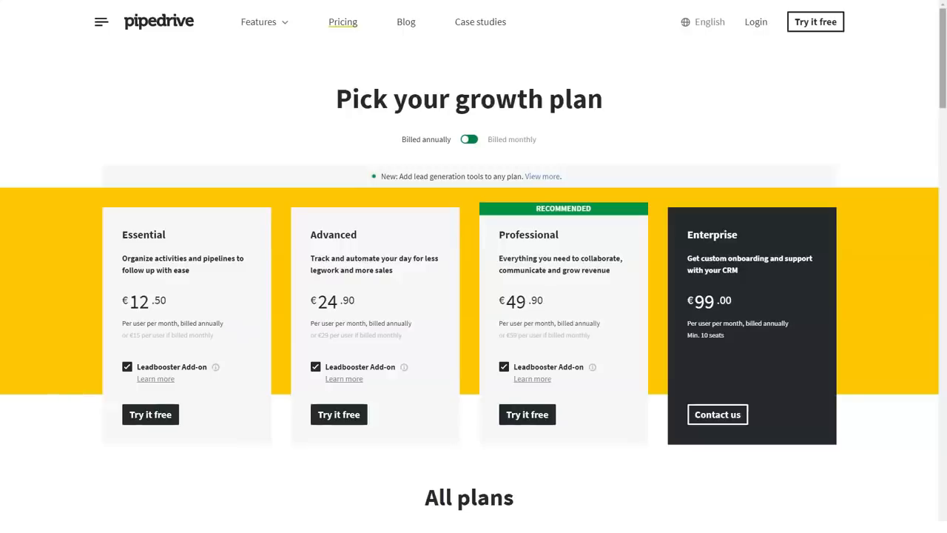
pyautogui.scroll(-3)
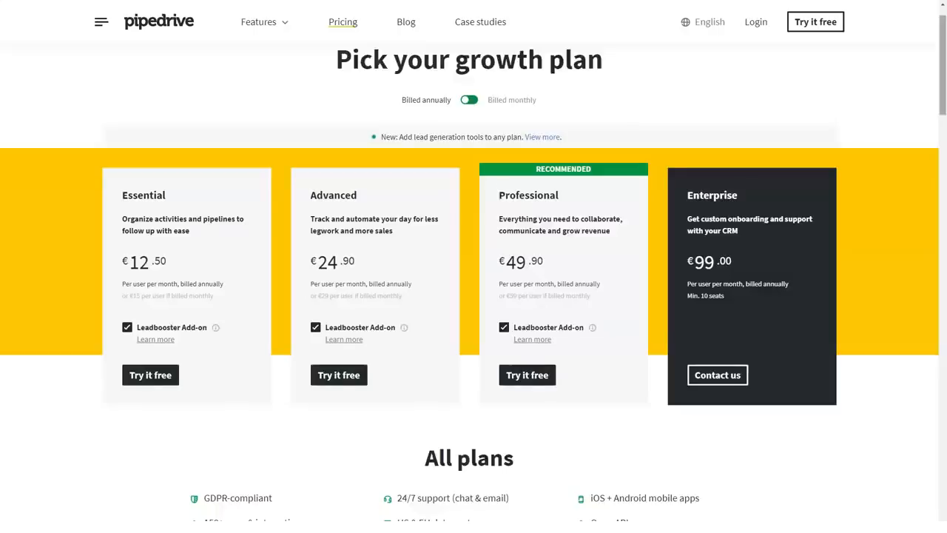
pyautogui.scroll(-3)
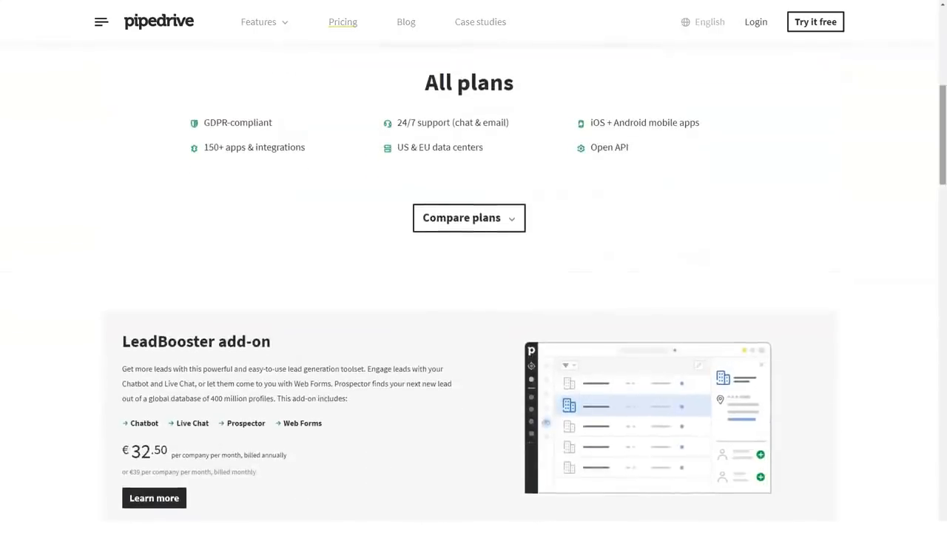
pyautogui.scroll(-3)
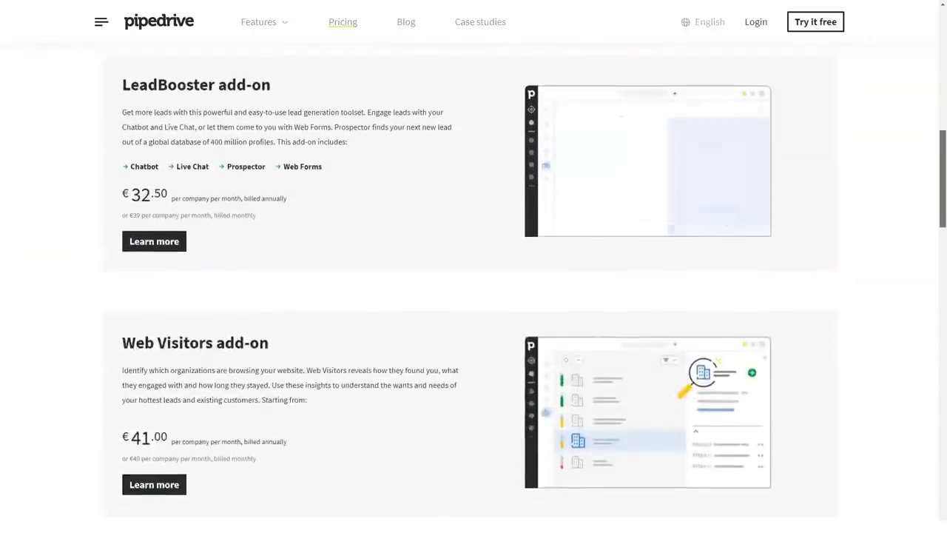